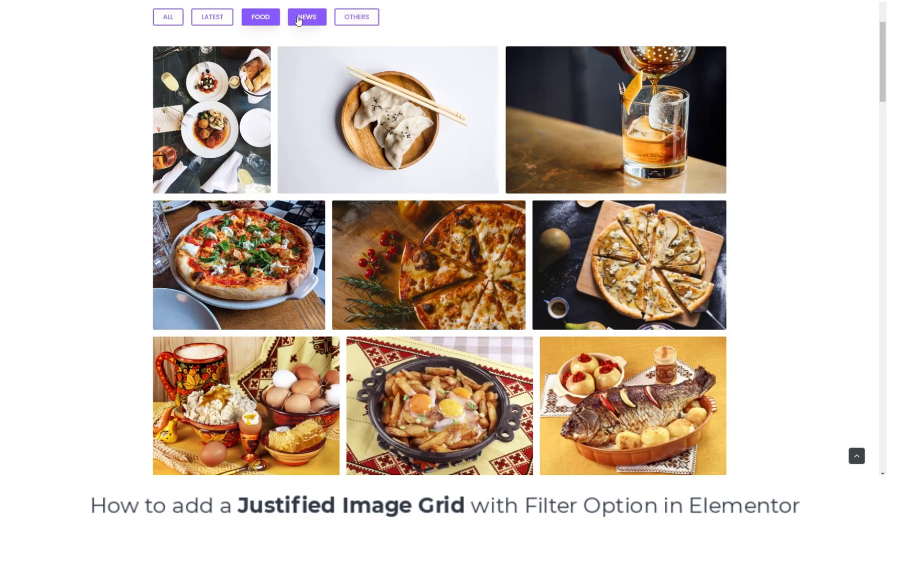
# Try the demo grid's filter buttons: Latest, New, Office, Food, then All
pyautogui.click(212, 16)
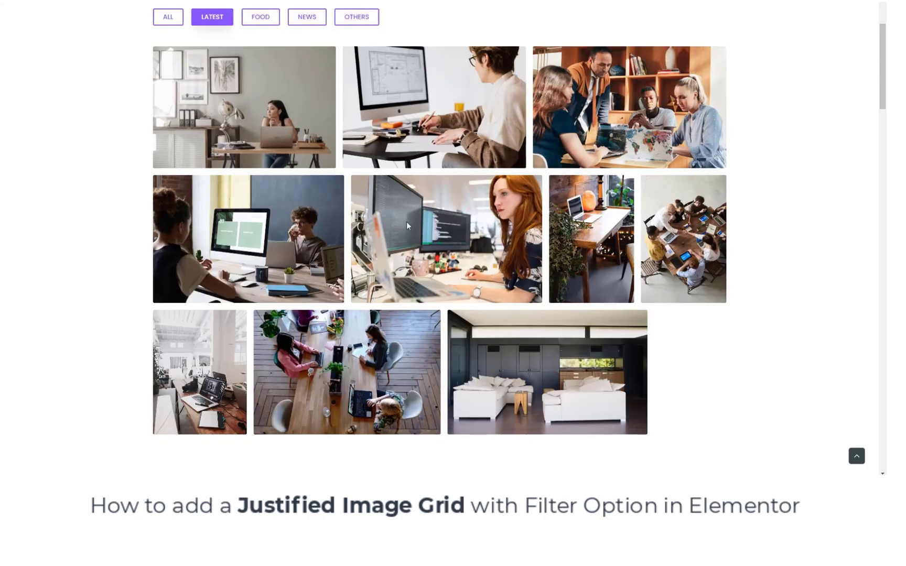
pyautogui.click(628, 106)
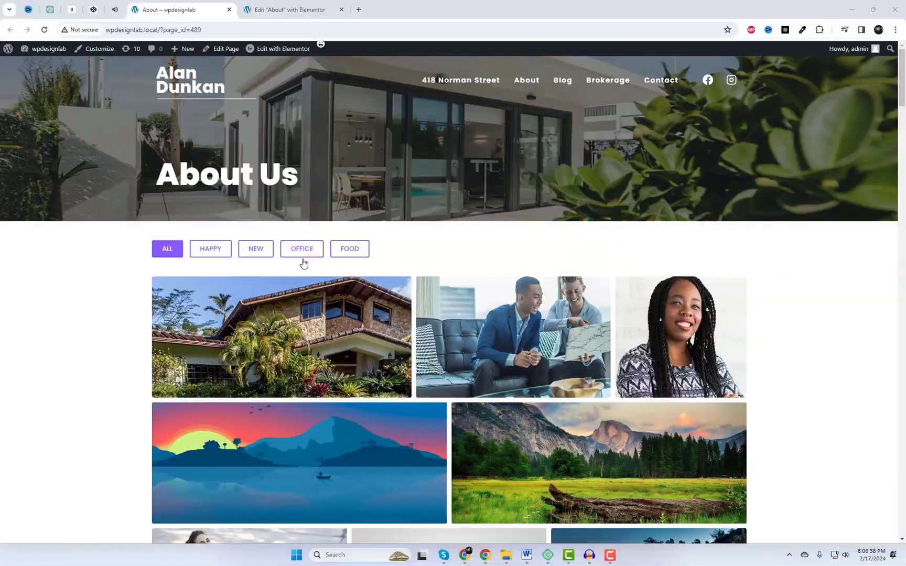
pyautogui.scroll(-3)
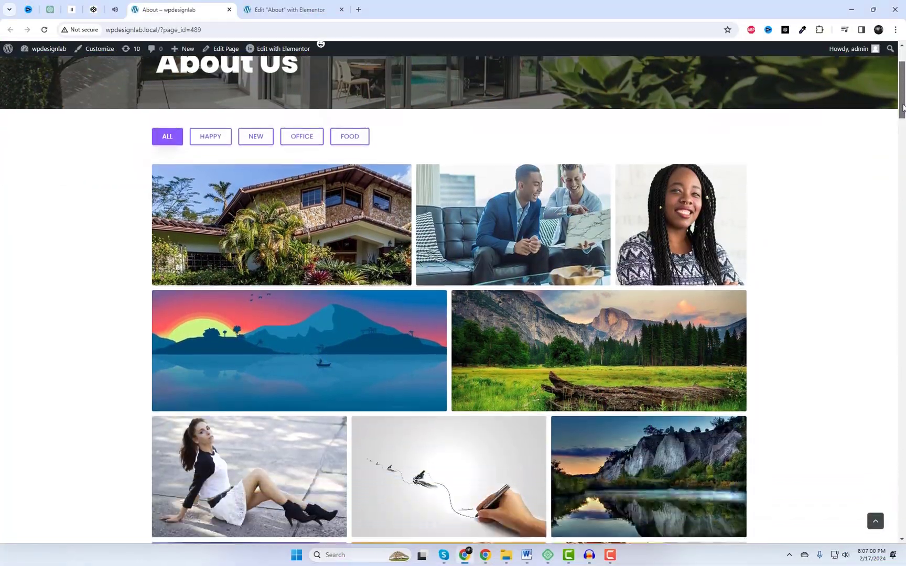
pyautogui.click(255, 74)
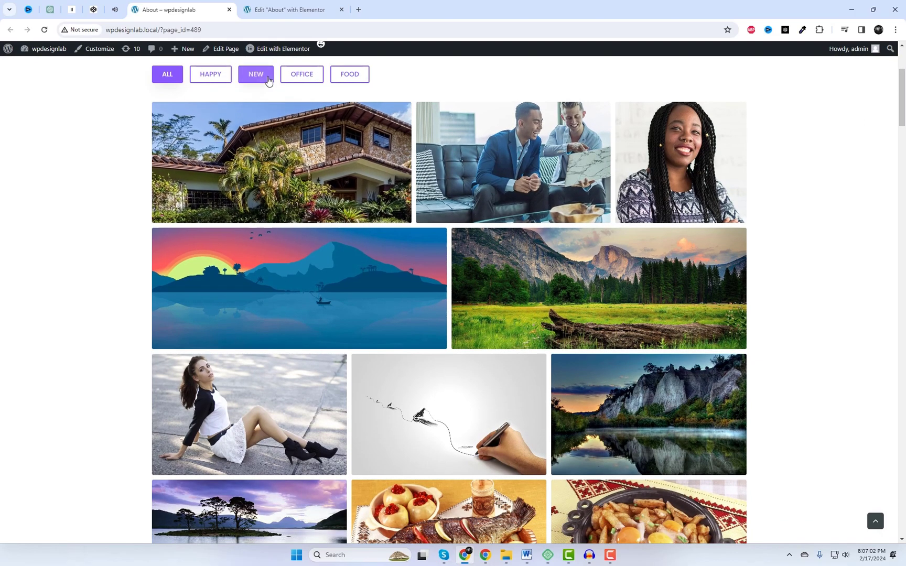
pyautogui.click(301, 74)
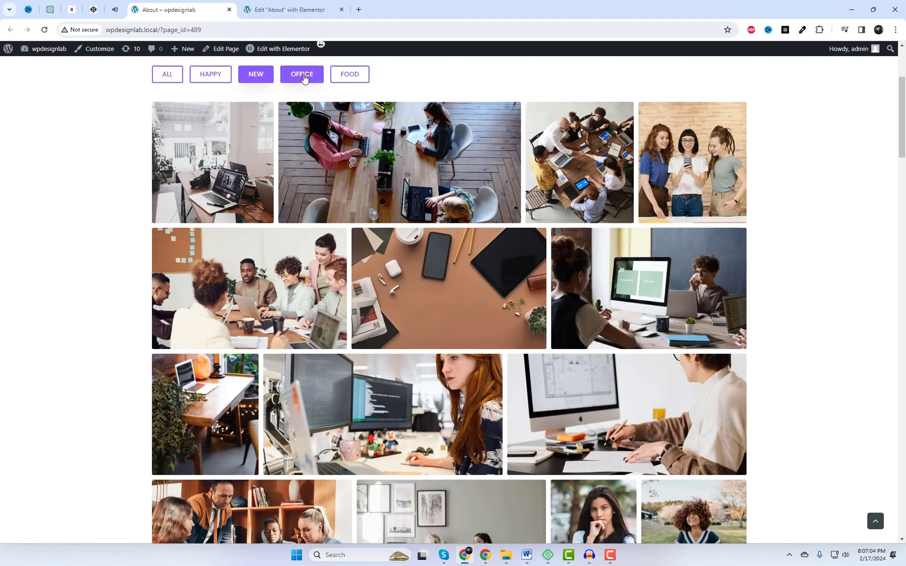
pyautogui.click(349, 74)
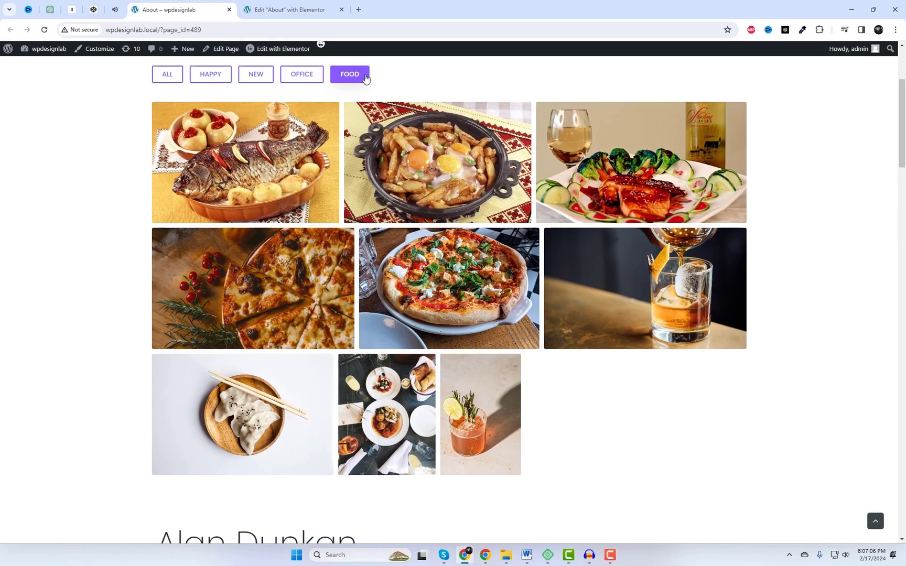
pyautogui.click(167, 74)
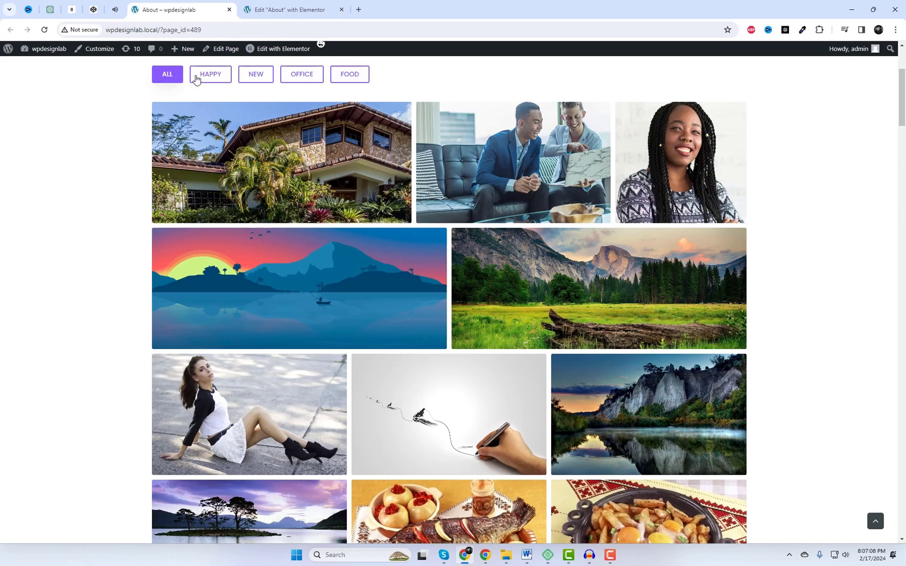
# Enlarge the cartoon, ink drawing and meadow landscape images in the demo lightbox
pyautogui.scroll(-3)
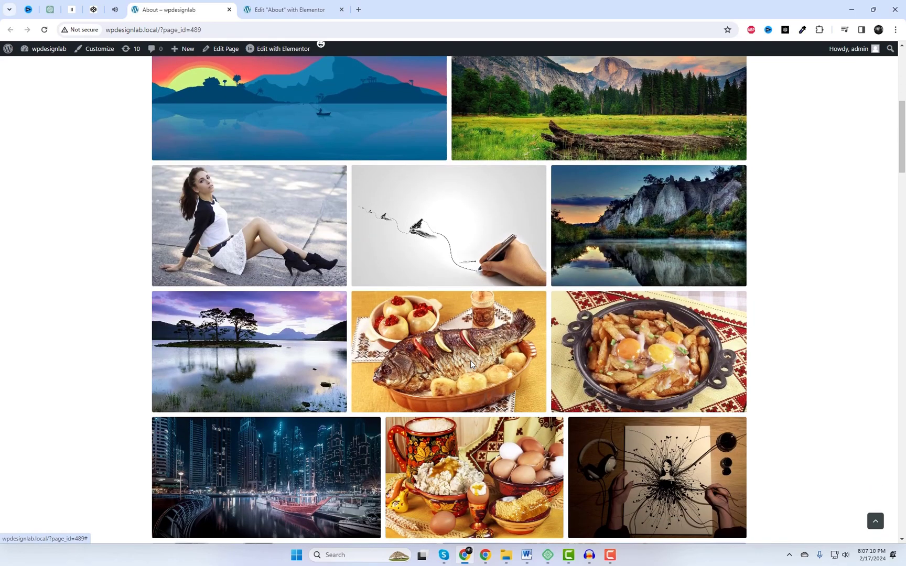
pyautogui.scroll(-3)
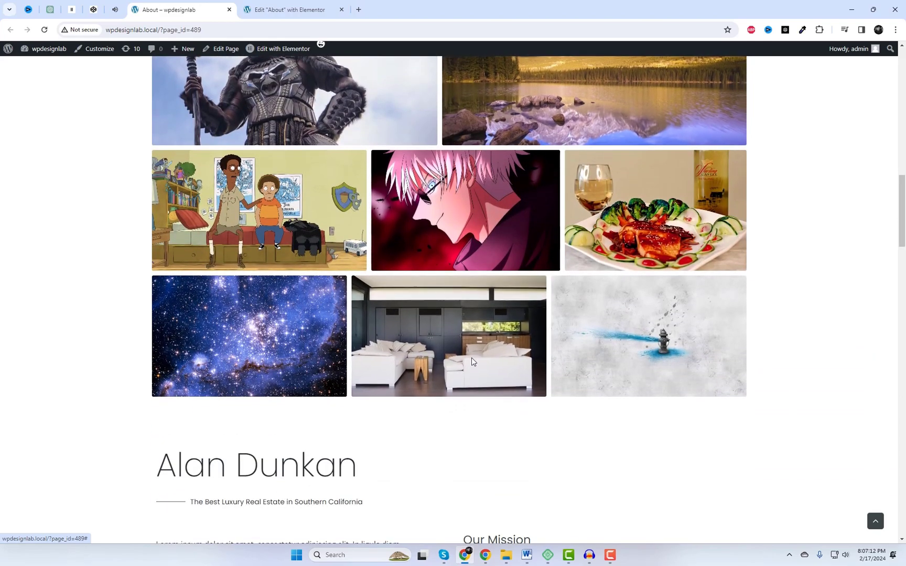
pyautogui.click(259, 209)
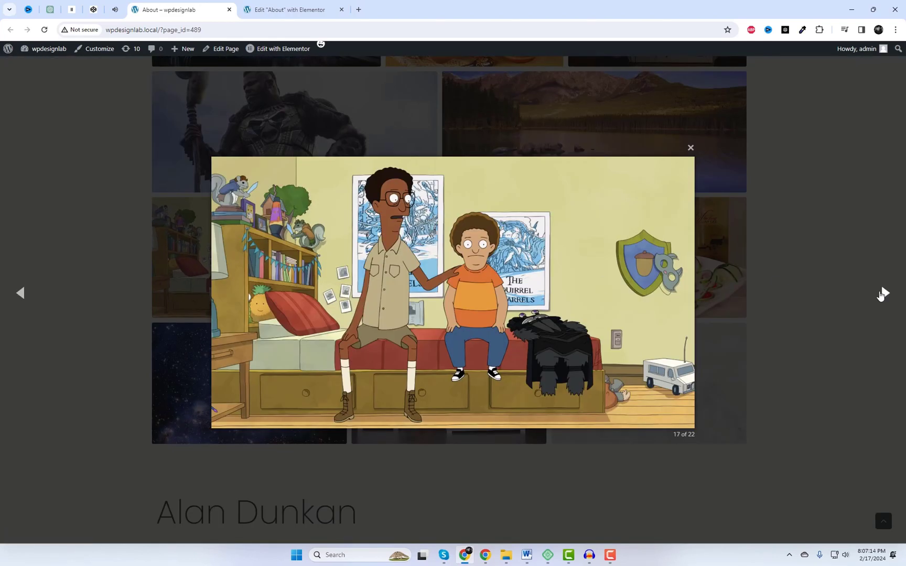
pyautogui.click(883, 293)
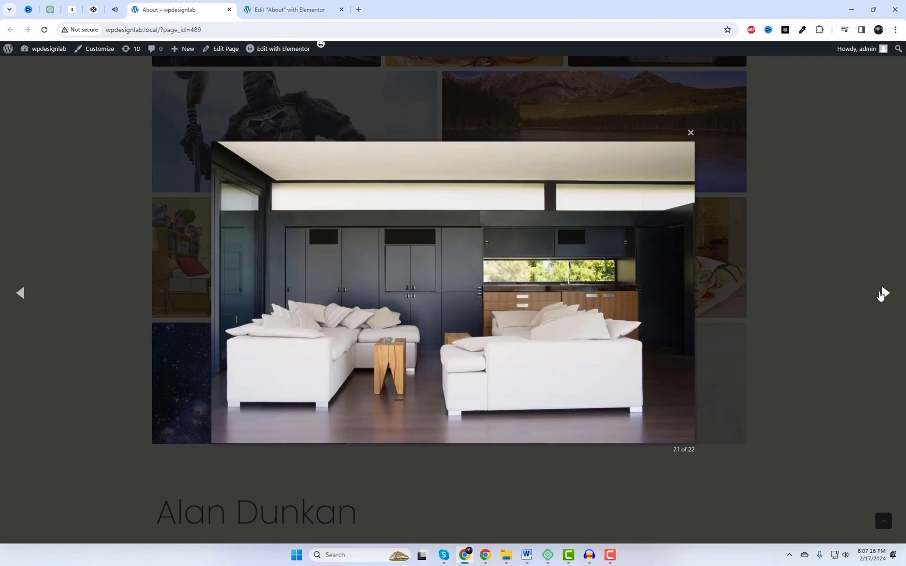
pyautogui.click(689, 132)
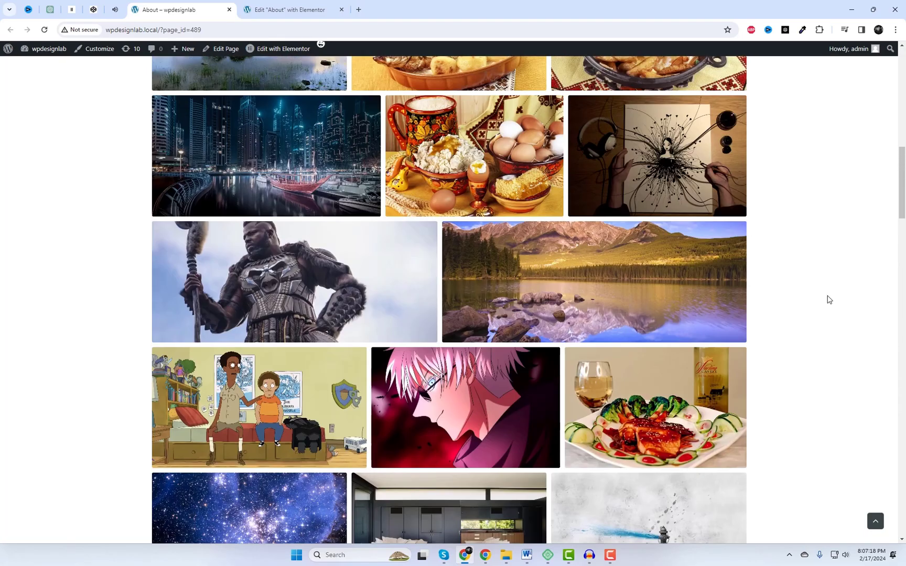
pyautogui.click(657, 154)
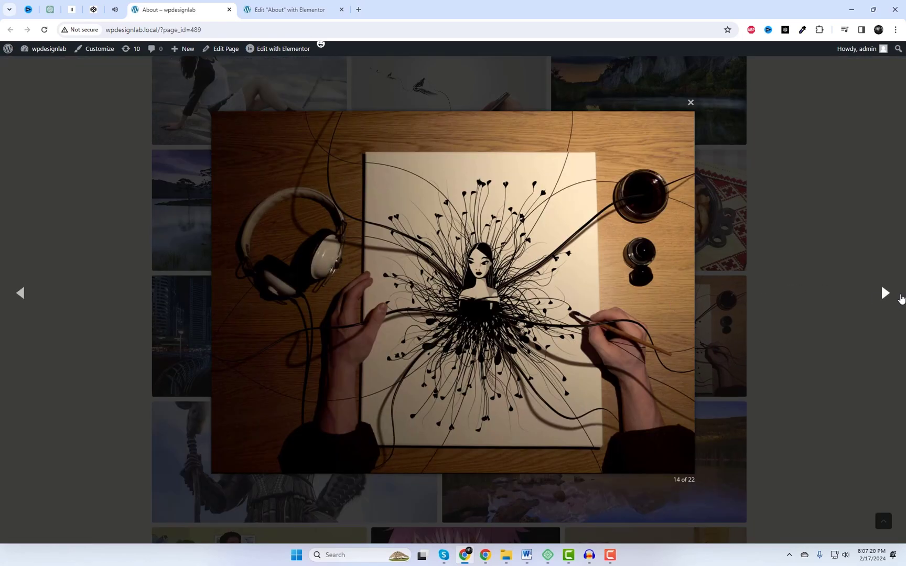
pyautogui.click(885, 293)
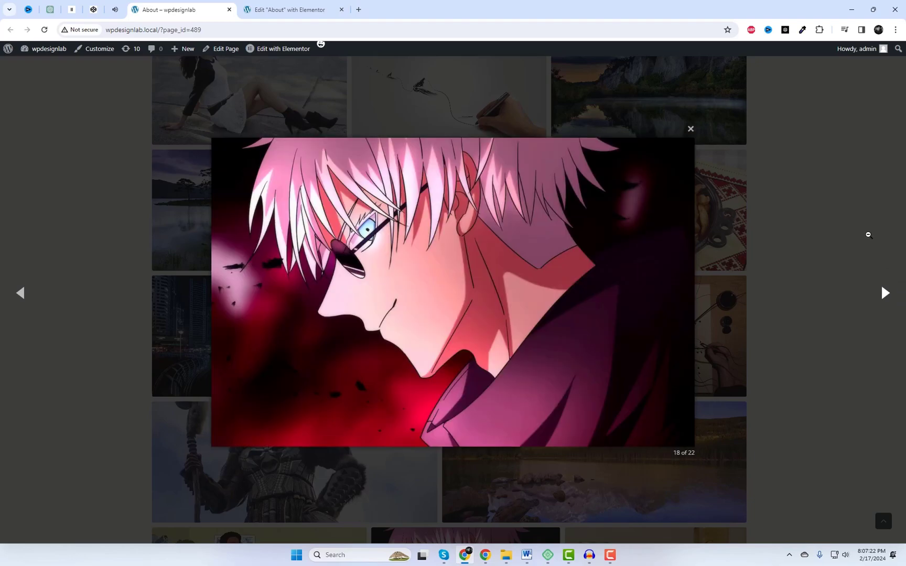
pyautogui.click(690, 128)
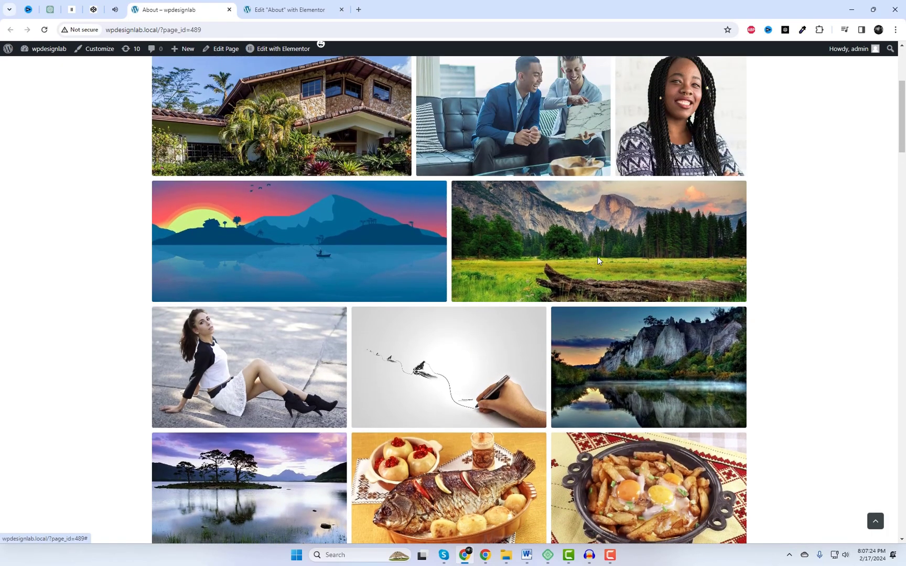
pyautogui.click(598, 241)
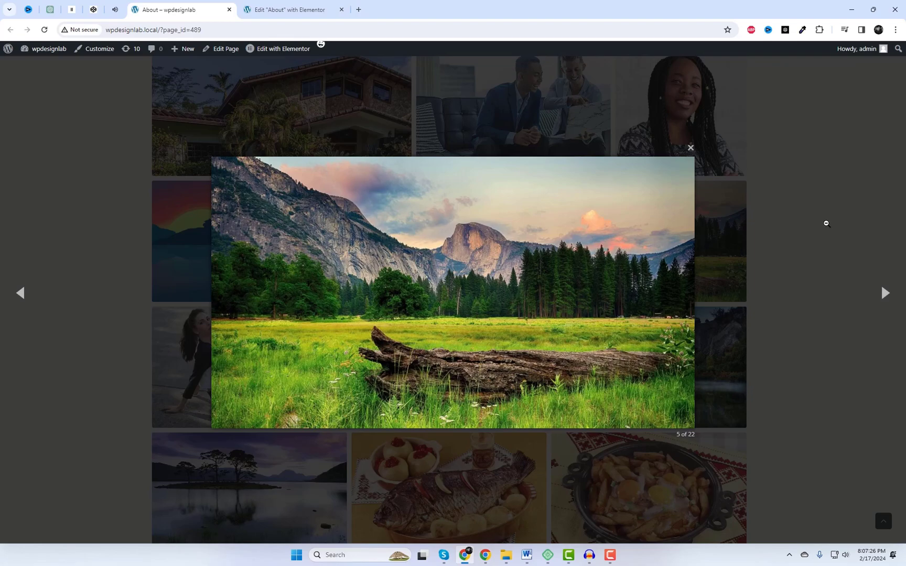
pyautogui.click(690, 148)
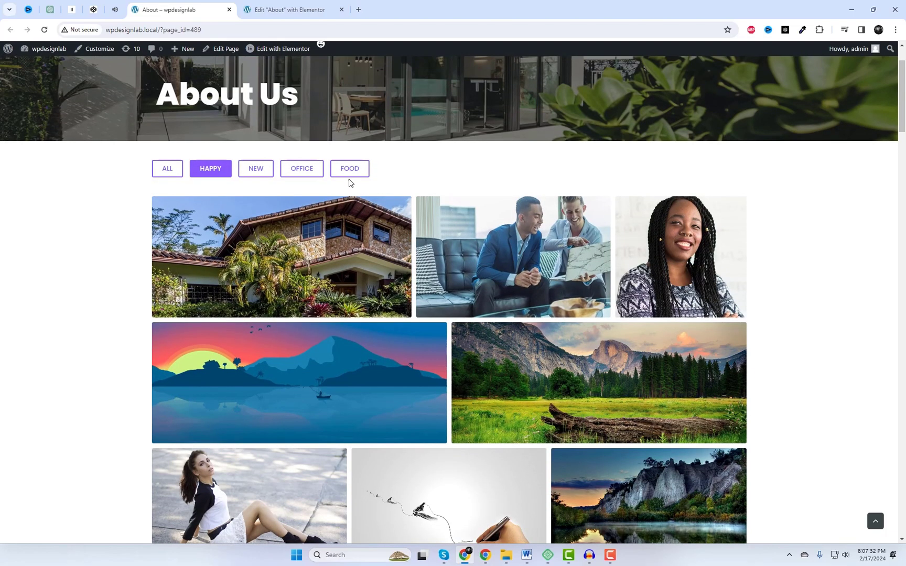
pyautogui.click(349, 169)
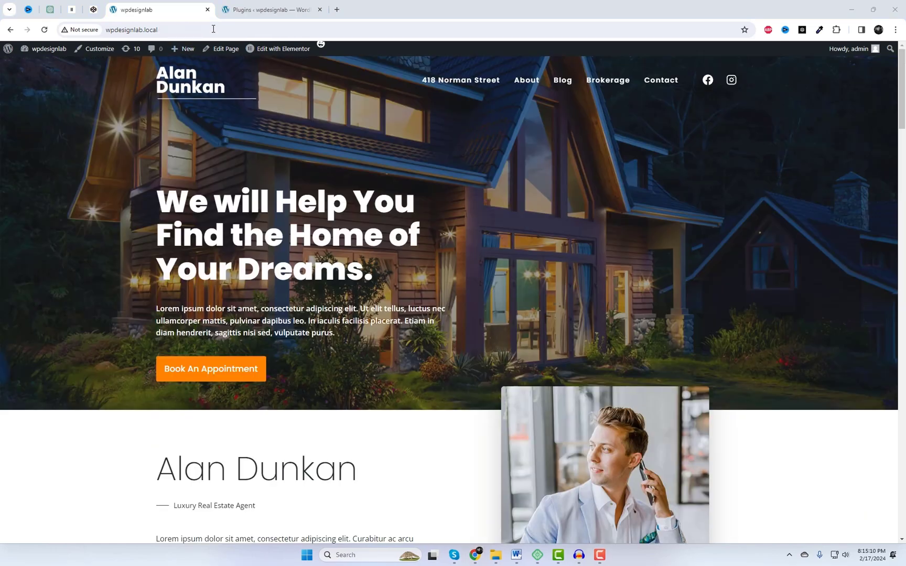
# Install and activate Happy Elementor Addons and view its HappyAddons widgets list
pyautogui.click(268, 9)
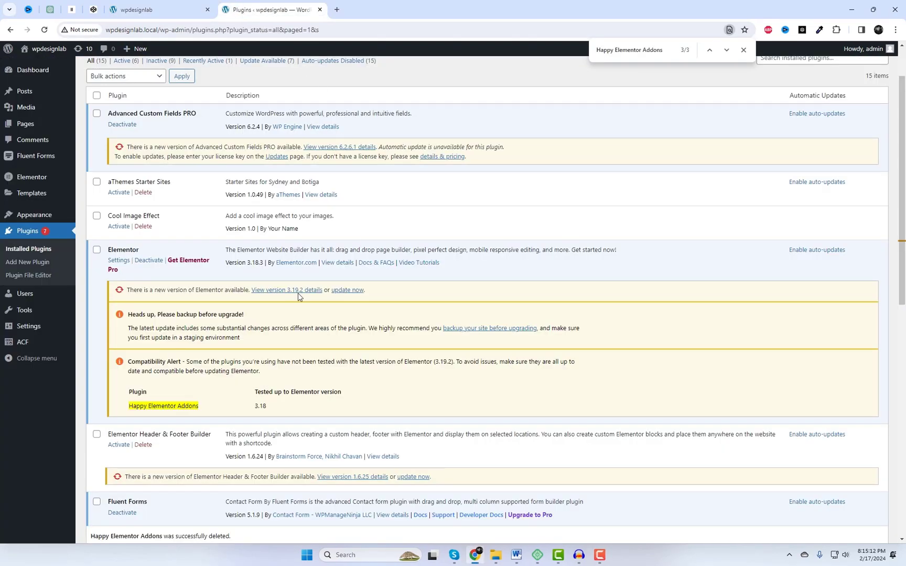
pyautogui.doubleClick(122, 250)
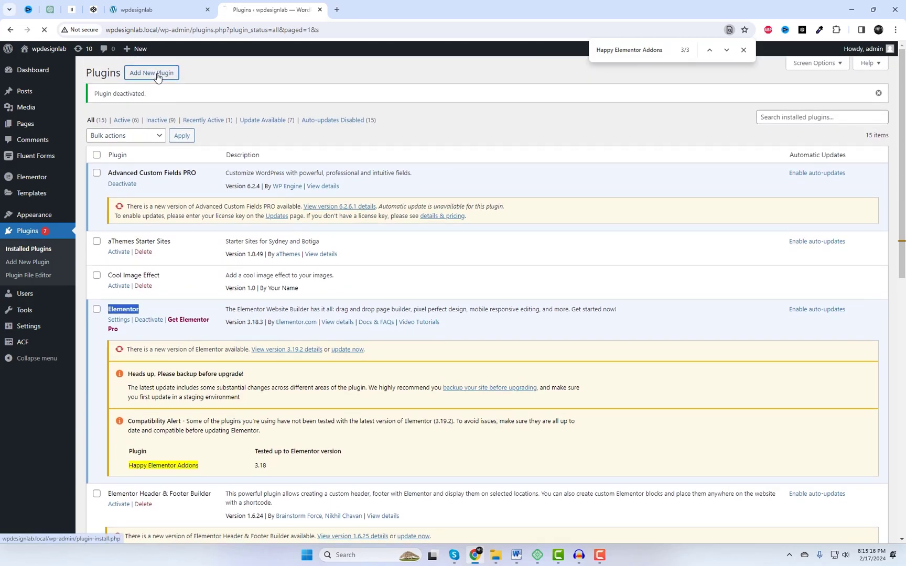
pyautogui.moveTo(669, 97)
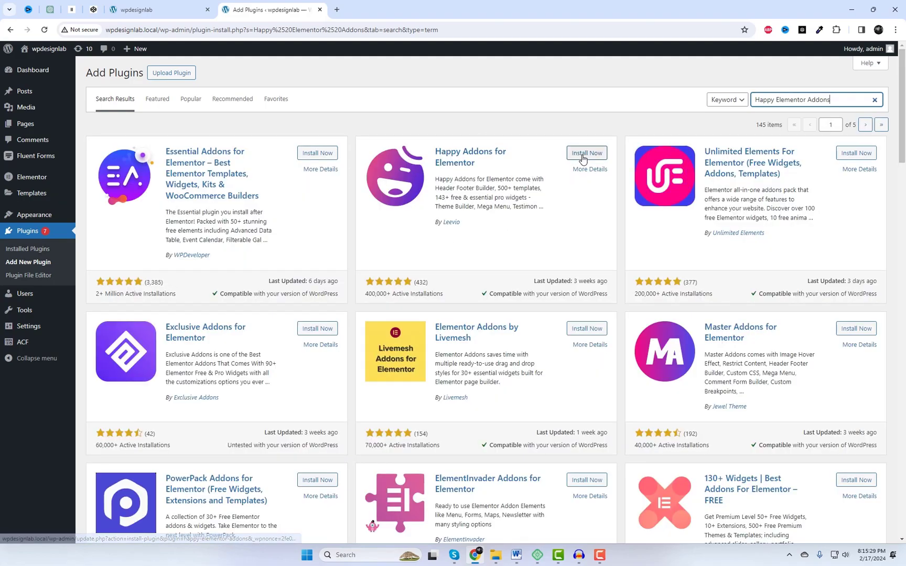
pyautogui.click(587, 152)
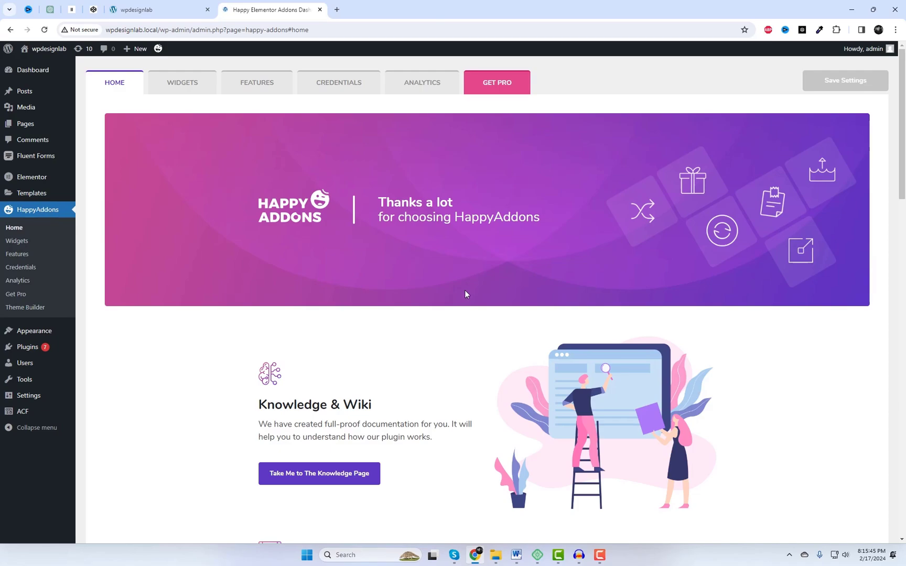
pyautogui.click(182, 82)
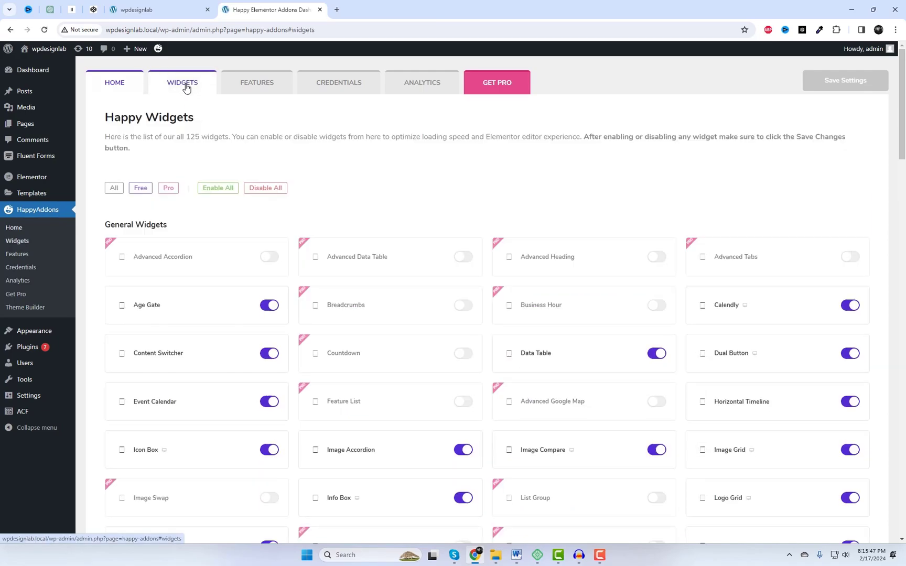
pyautogui.click(140, 188)
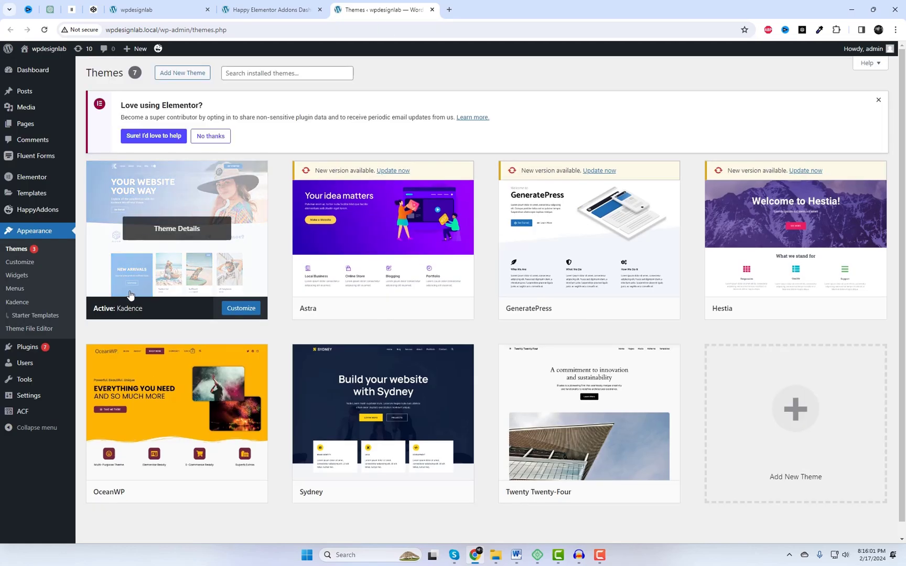
# Check the active Kadence theme's details, then open the site homepage and its About page
pyautogui.click(177, 229)
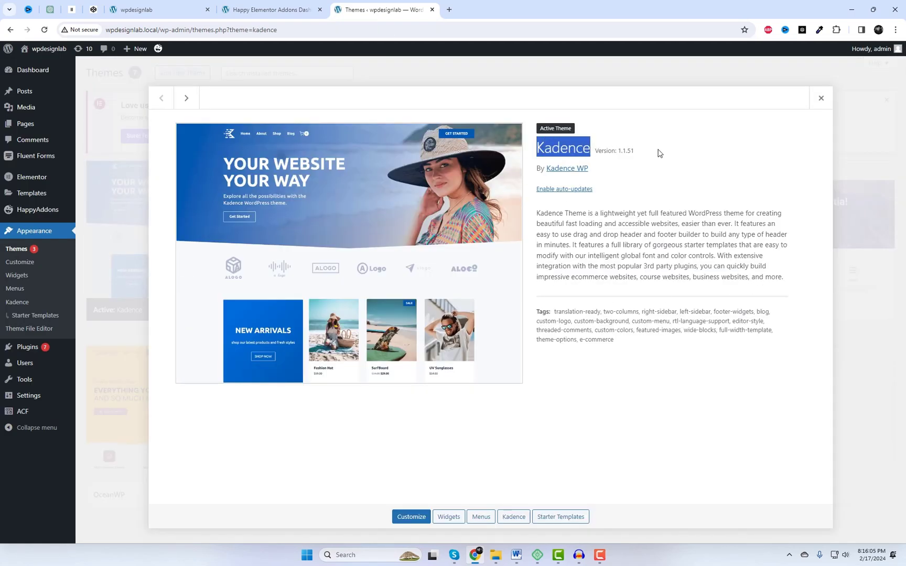
pyautogui.click(820, 98)
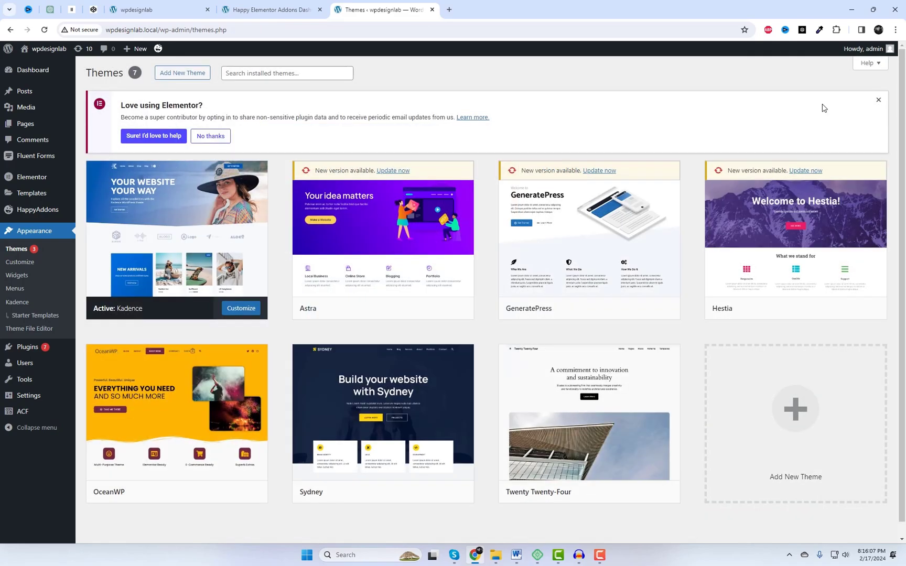
pyautogui.moveTo(25, 123)
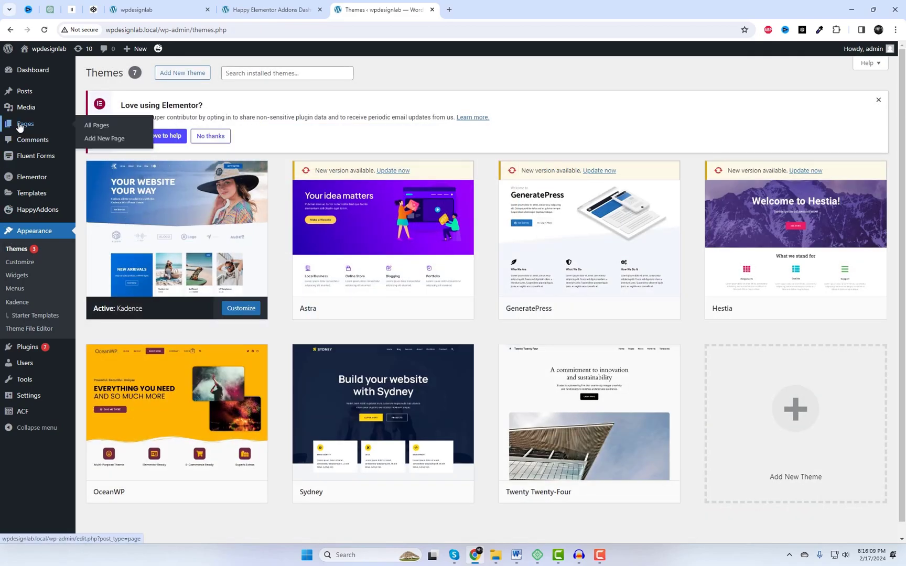
pyautogui.click(497, 10)
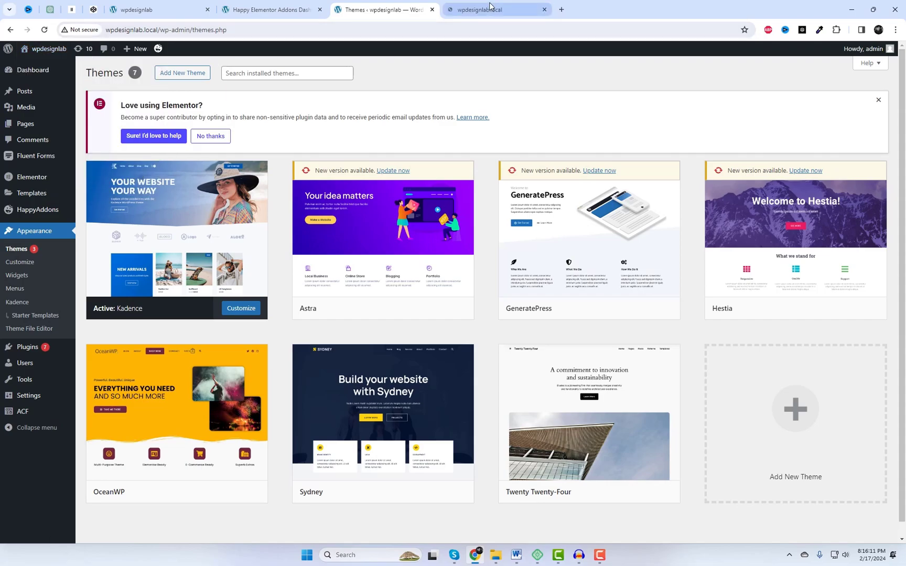
pyautogui.click(494, 9)
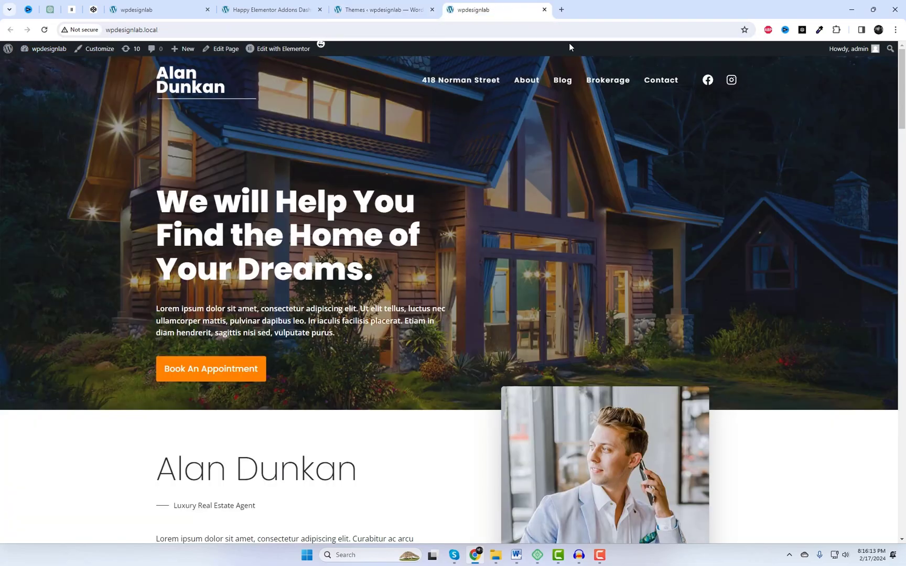
pyautogui.moveTo(607, 80)
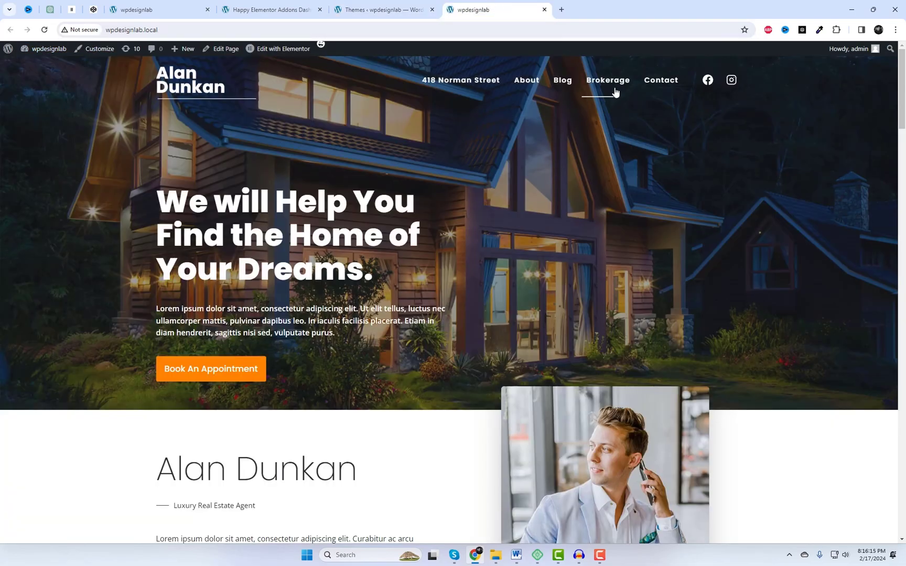
pyautogui.click(525, 80)
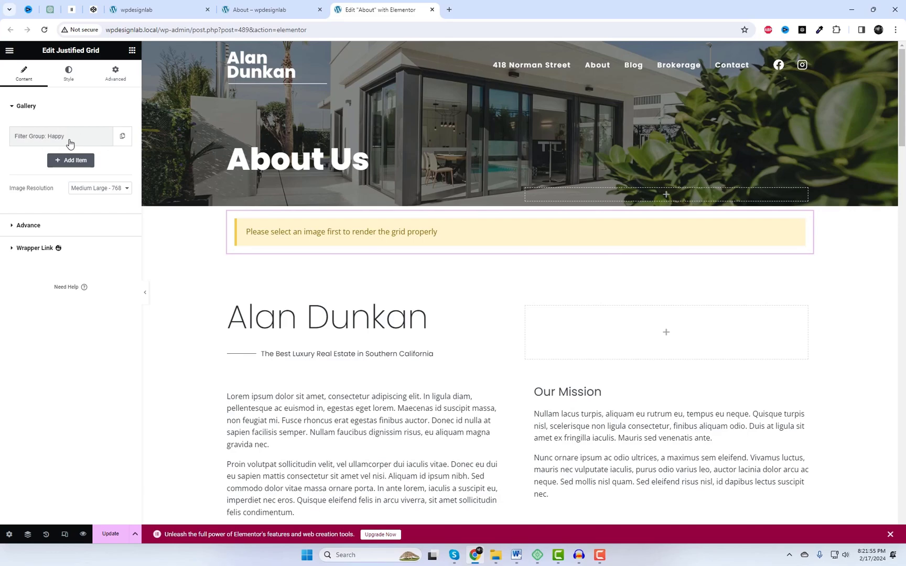
# Name the first filter group 'Latest' and pick ten office images from the Media Library
pyautogui.click(39, 136)
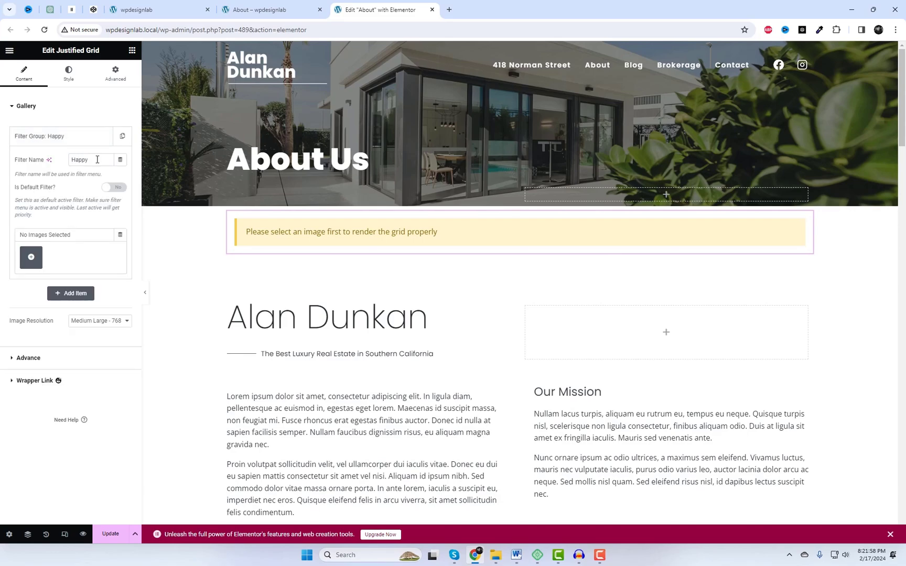
pyautogui.write('Latest')
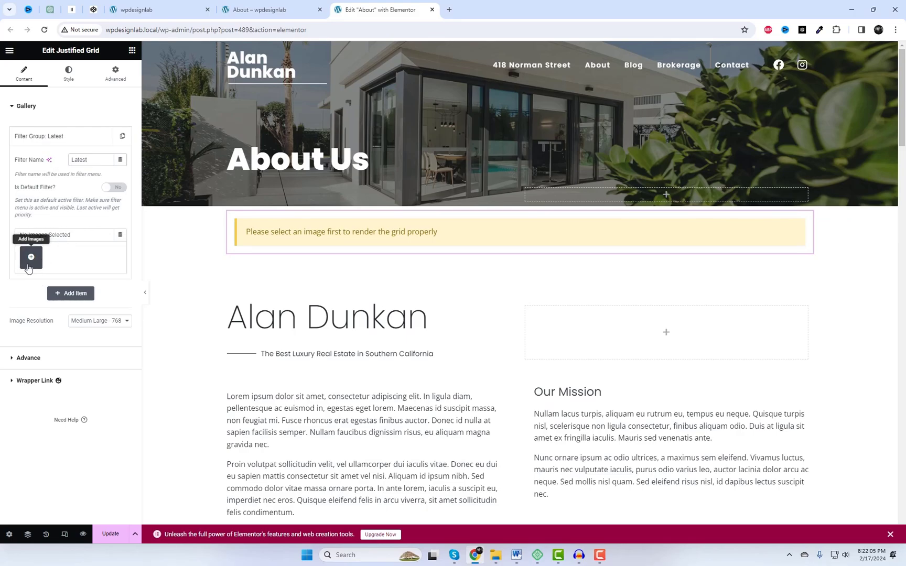
pyautogui.click(30, 257)
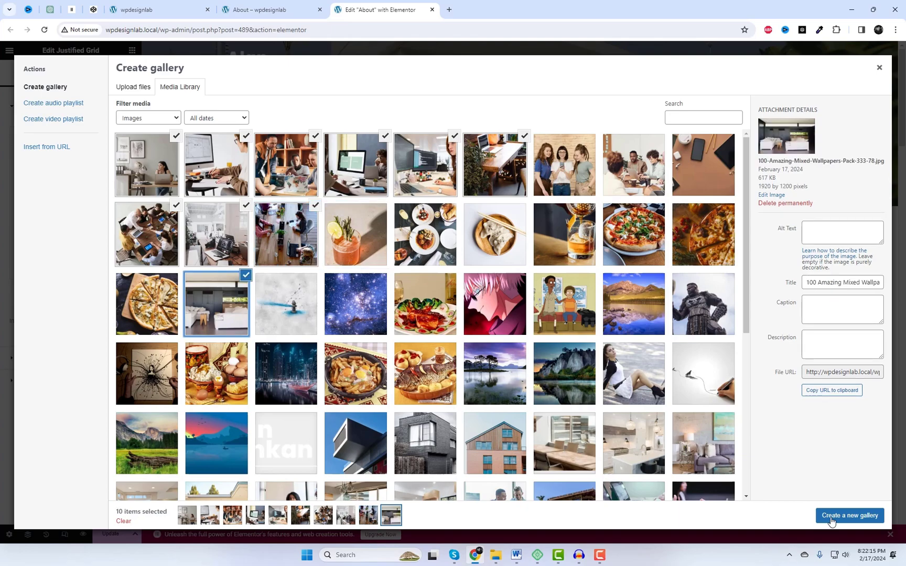
# Create and insert the ten-photo Latest gallery, then collapse the Latest filter group
pyautogui.click(849, 516)
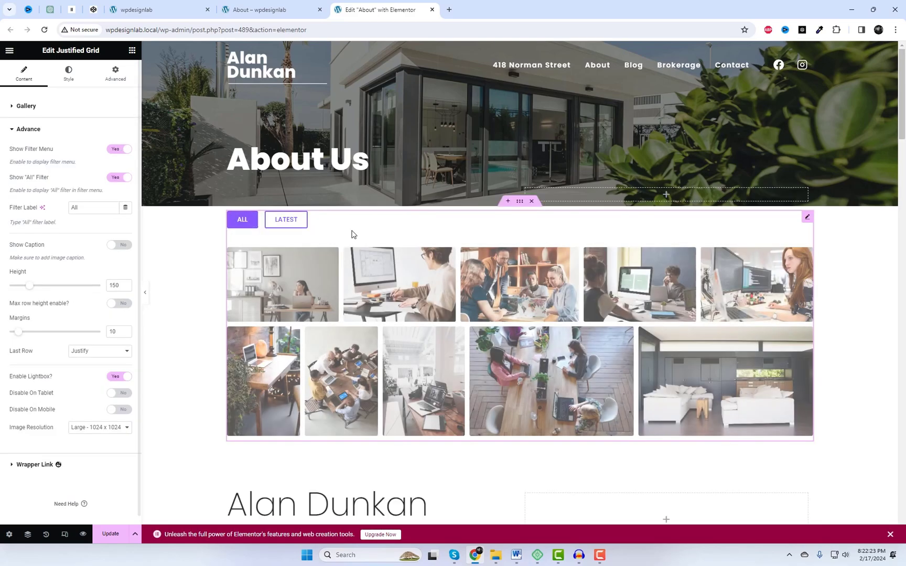
pyautogui.click(25, 106)
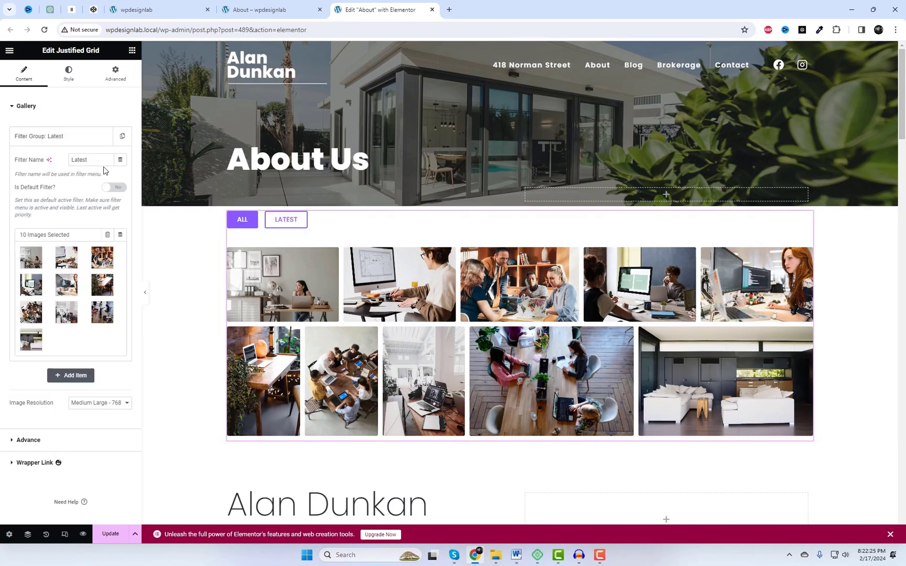
pyautogui.click(113, 187)
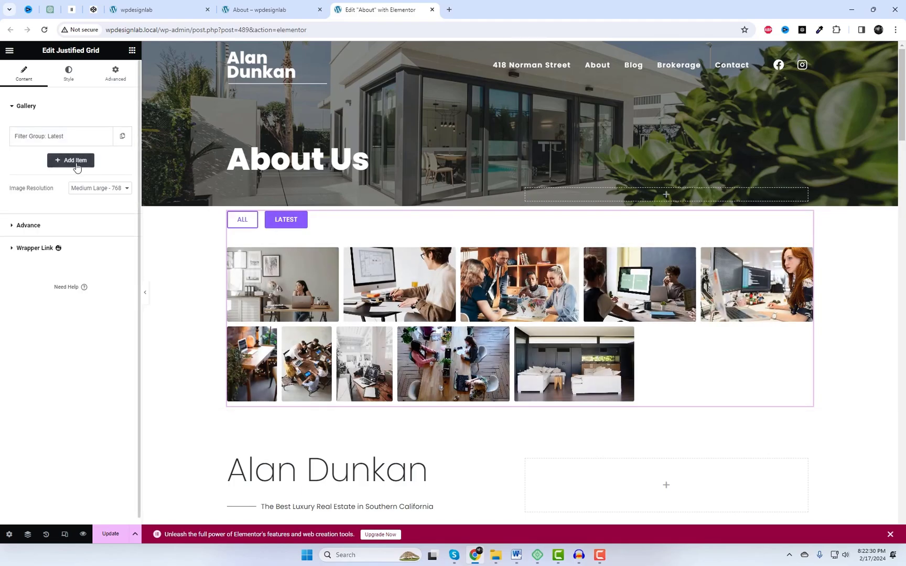
# Add a 'Food' filter group with a ten-photo food gallery and start another group
pyautogui.click(70, 160)
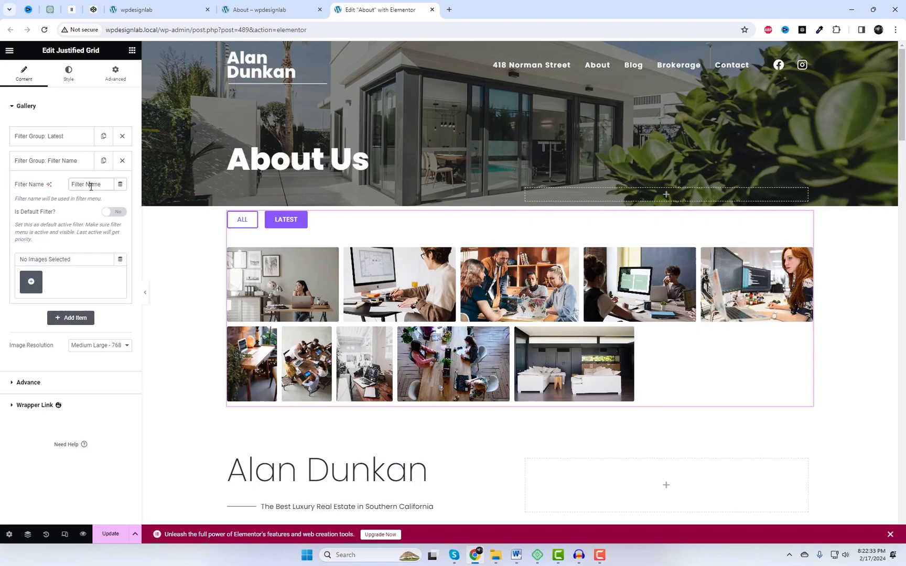
pyautogui.write('Food')
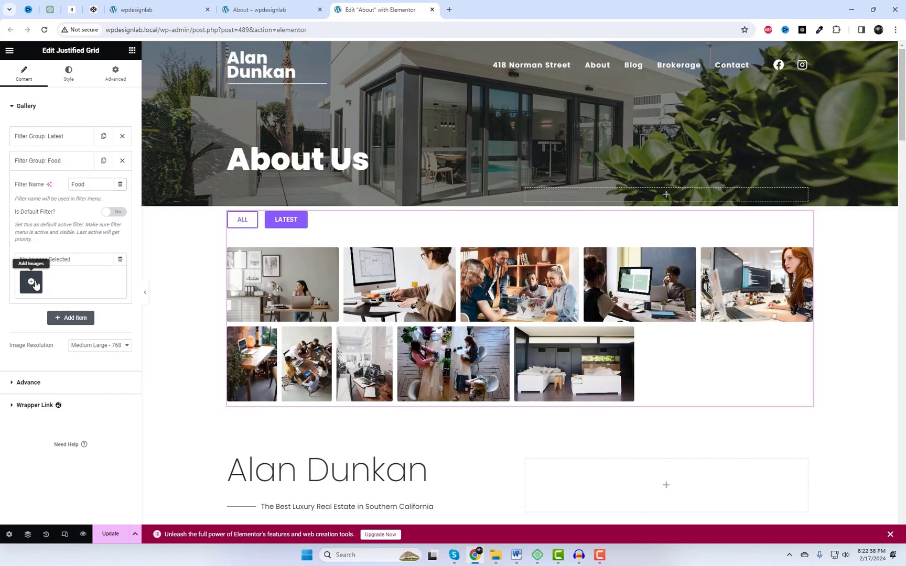
pyautogui.click(32, 283)
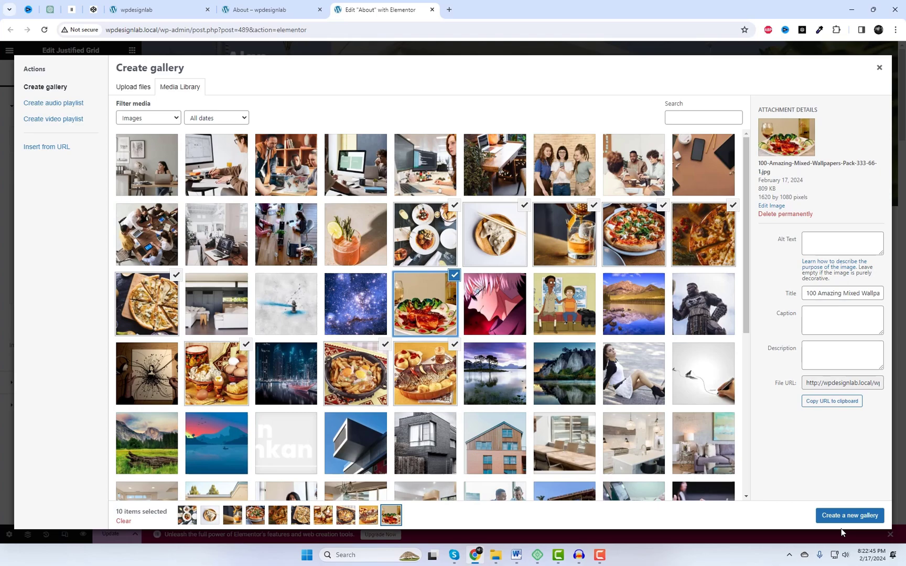
pyautogui.click(849, 515)
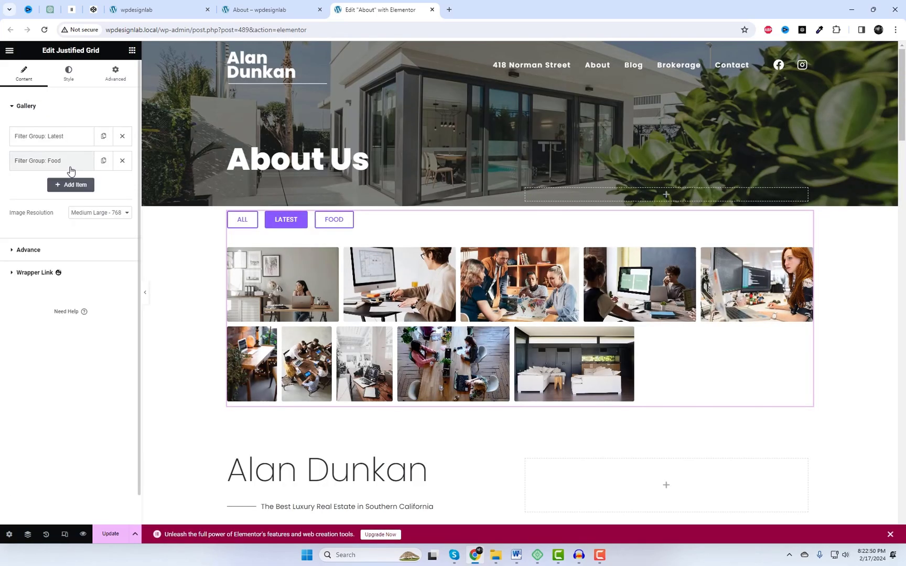
pyautogui.click(70, 185)
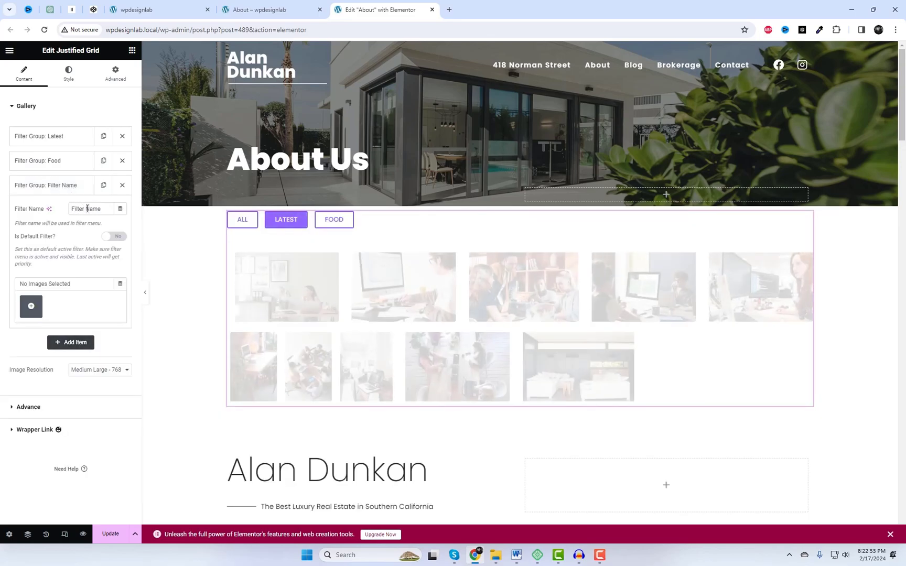
# Name the new group 'News' and insert a 21-photo gallery of landscapes, buildings and interiors
pyautogui.write('News')
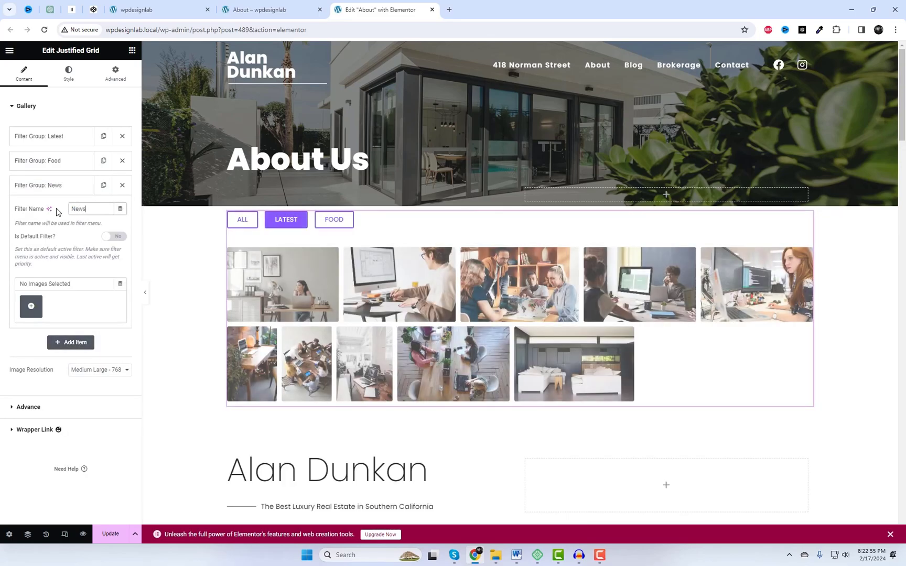
pyautogui.click(31, 306)
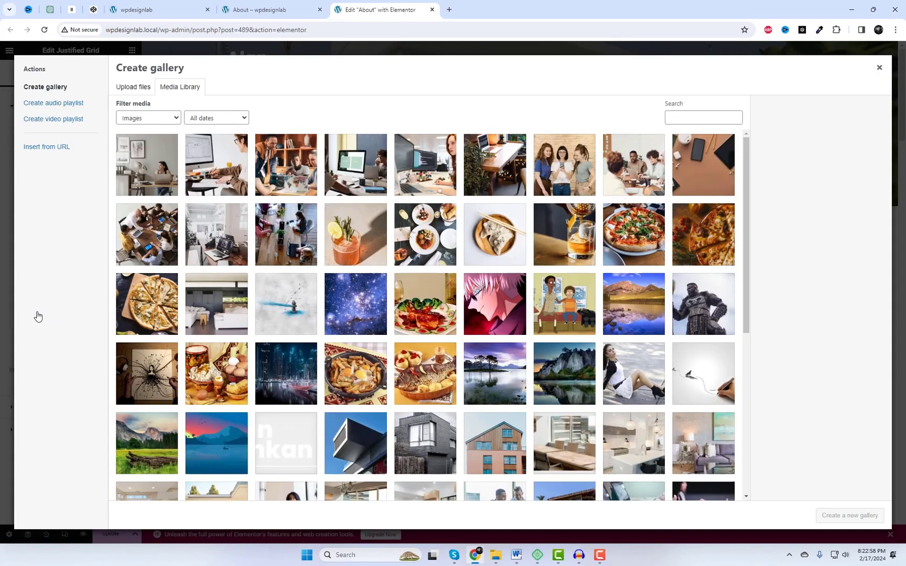
pyautogui.scroll(-3)
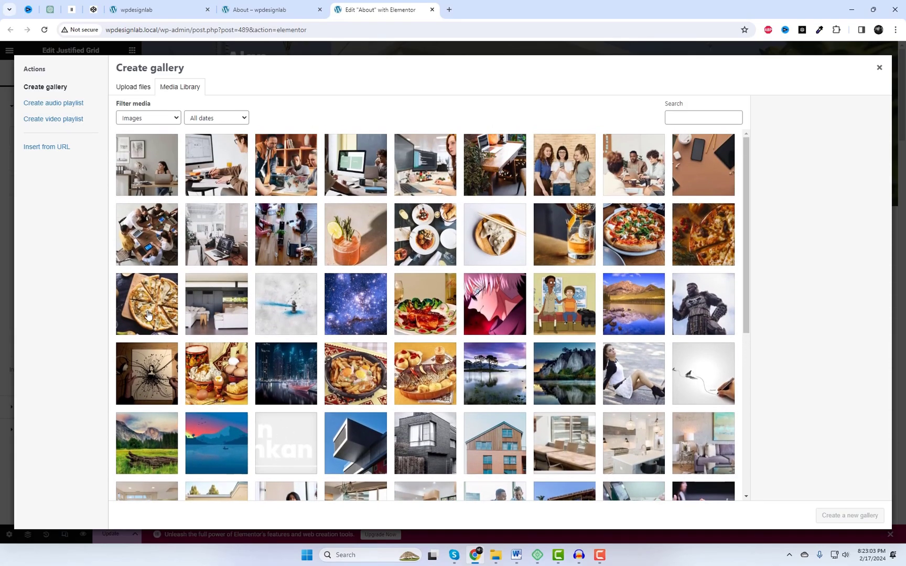
pyautogui.click(493, 304)
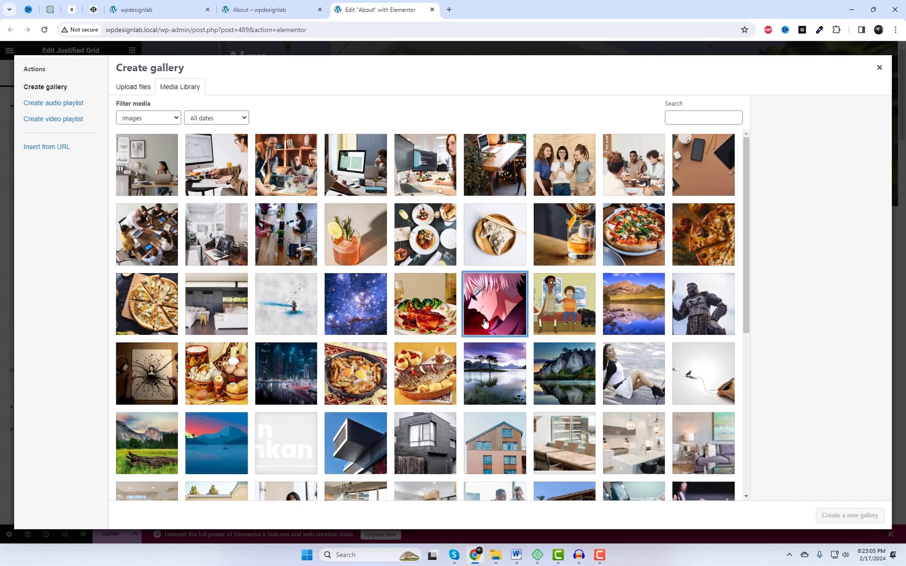
pyautogui.click(216, 373)
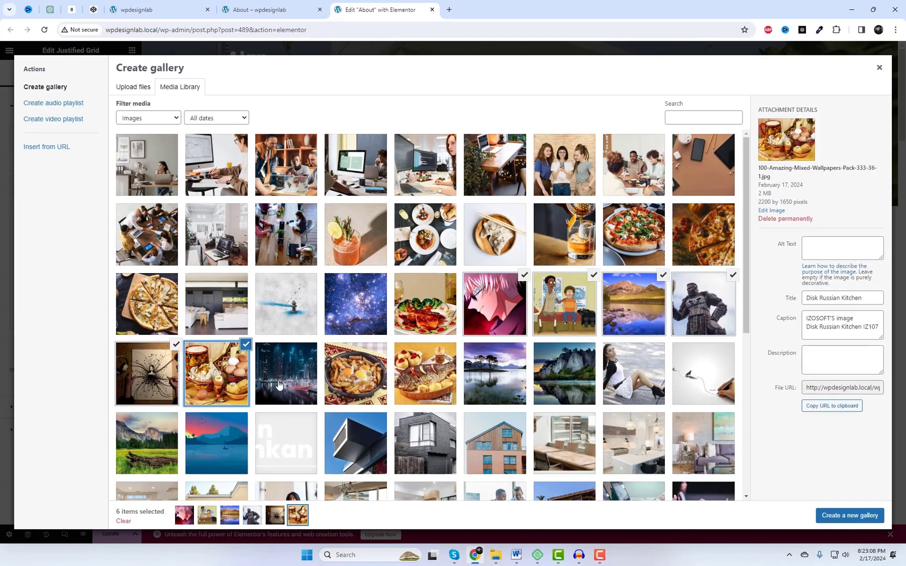
pyautogui.click(563, 374)
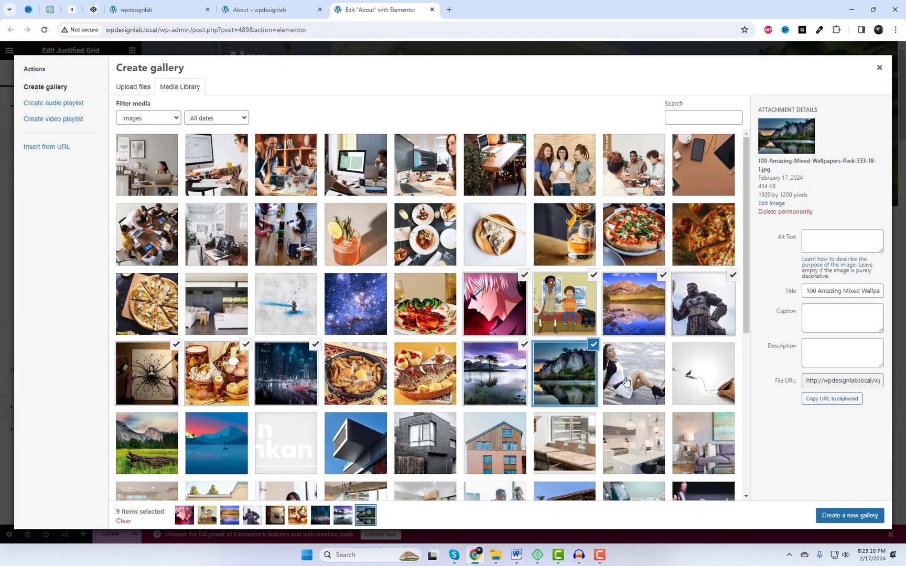
pyautogui.click(355, 443)
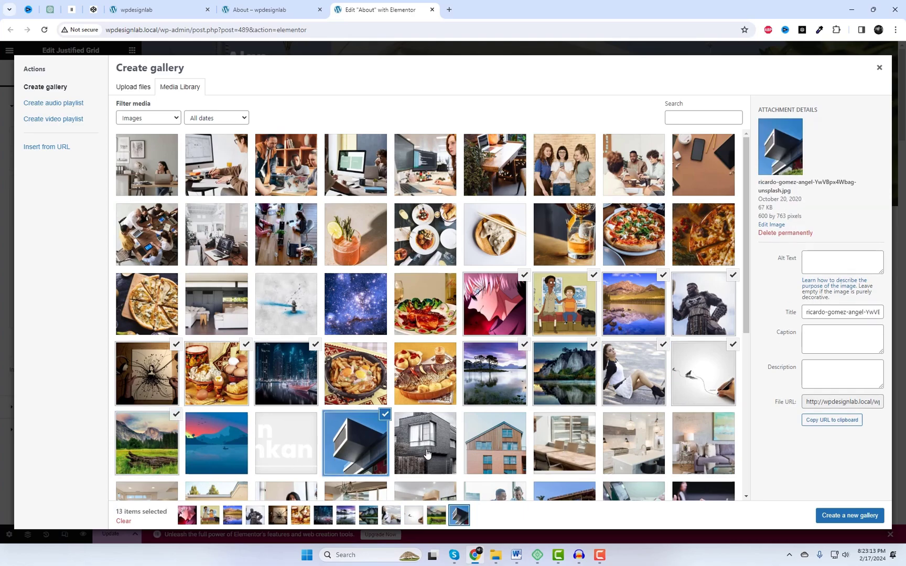
pyautogui.click(703, 431)
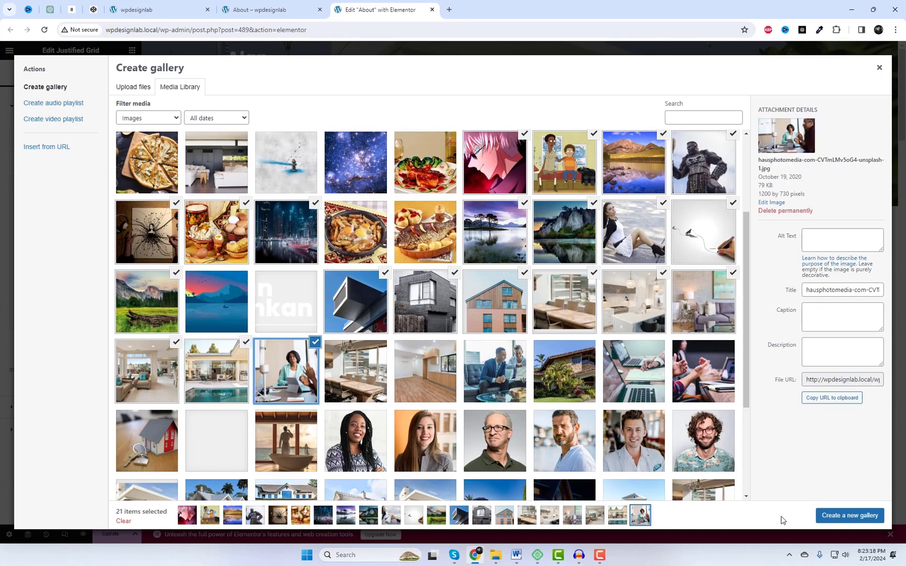
pyautogui.click(849, 515)
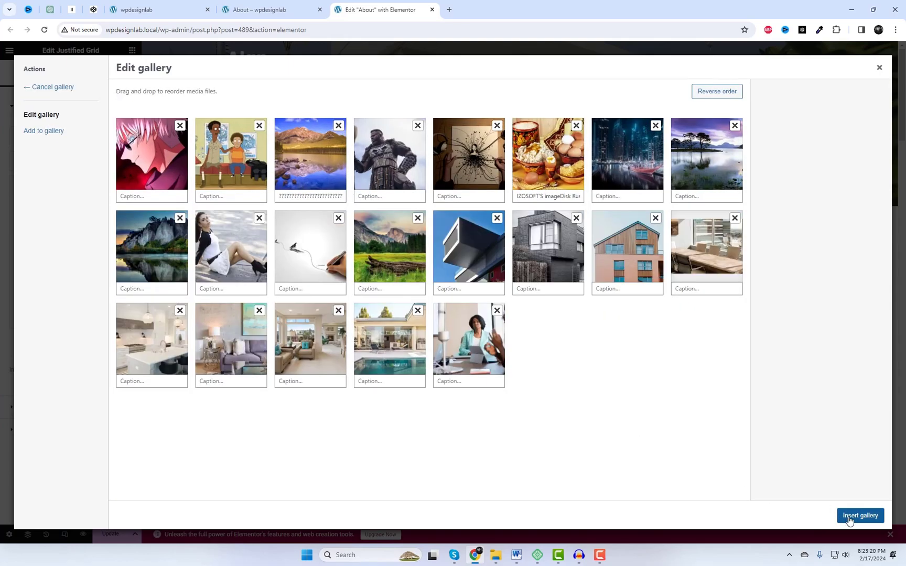
pyautogui.click(860, 515)
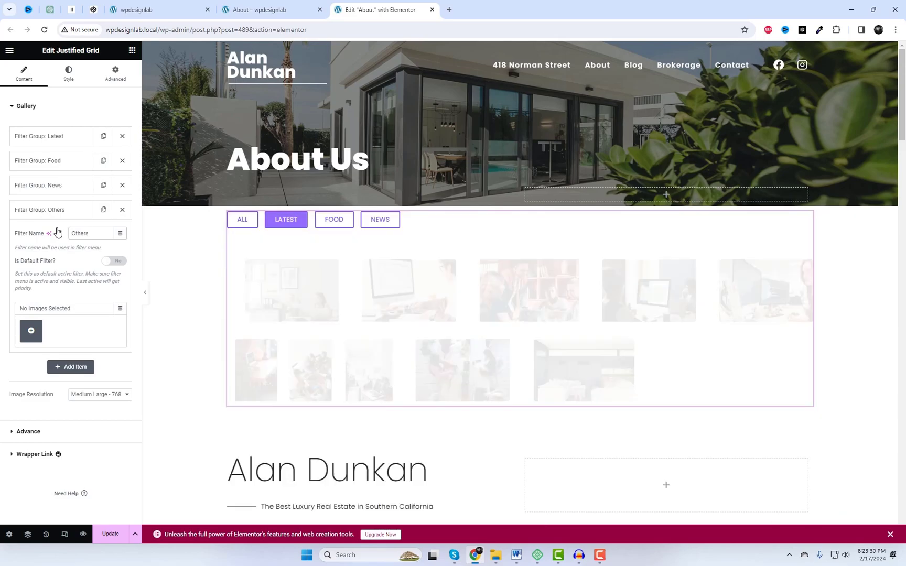
# Insert a twelve-image gallery of portraits and houses into the Others filter group
pyautogui.click(30, 330)
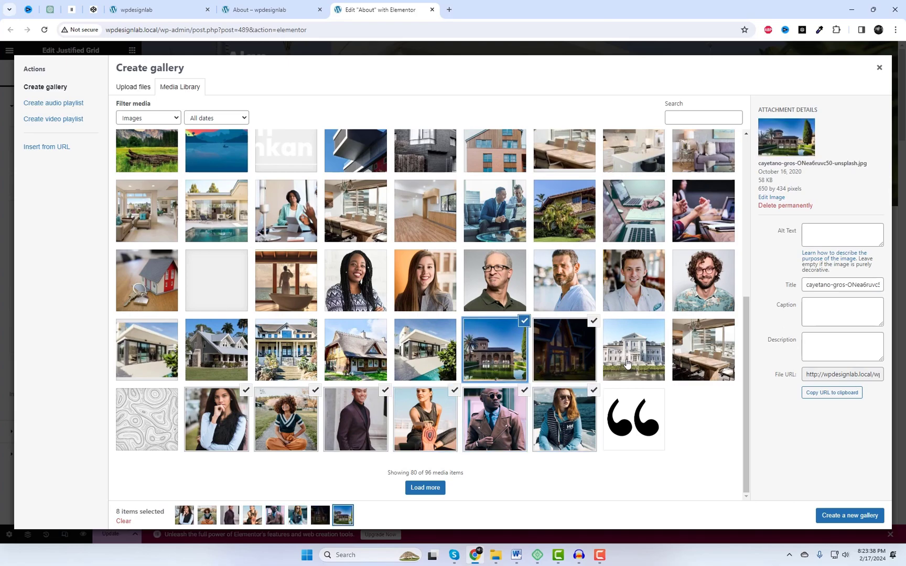
pyautogui.click(849, 515)
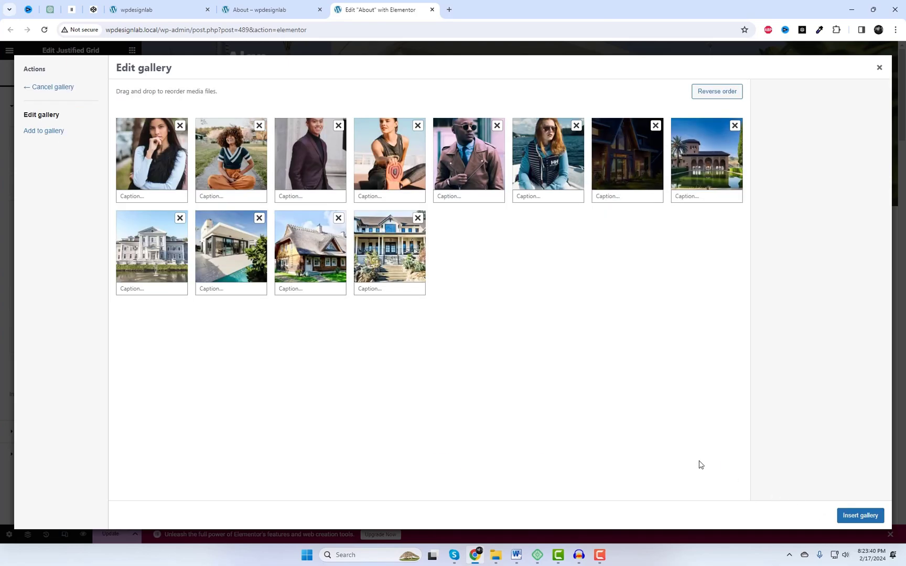
pyautogui.click(859, 516)
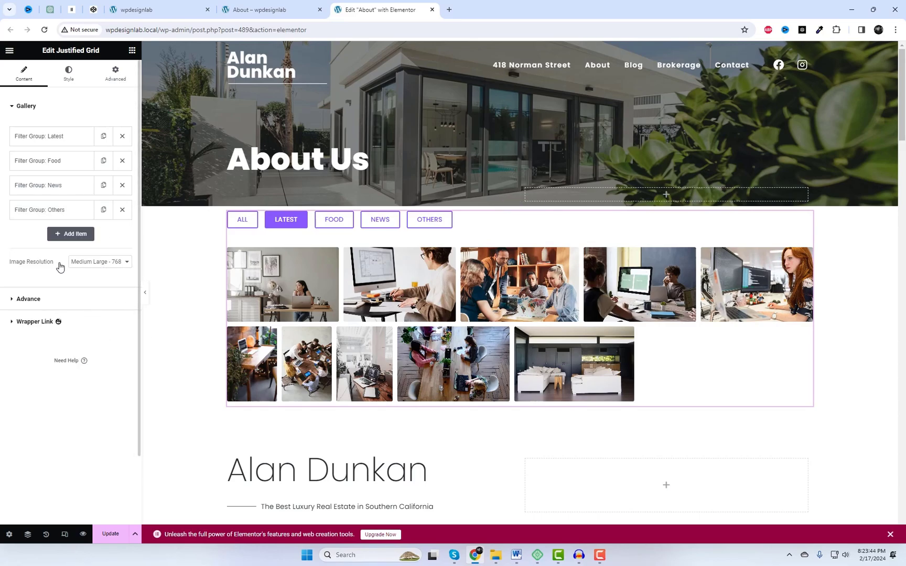
# Use large image resolution and raise the advanced row height to about 243
pyautogui.click(98, 262)
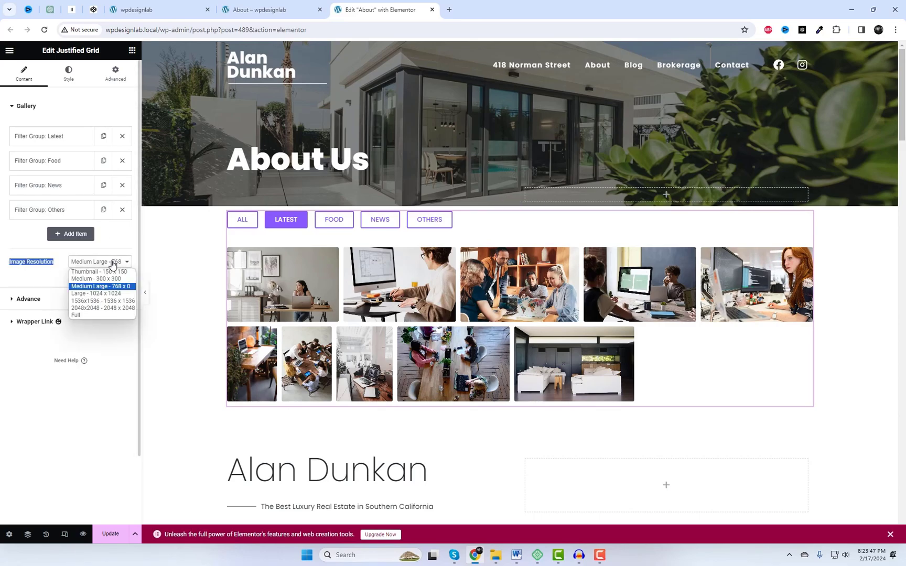
pyautogui.click(95, 293)
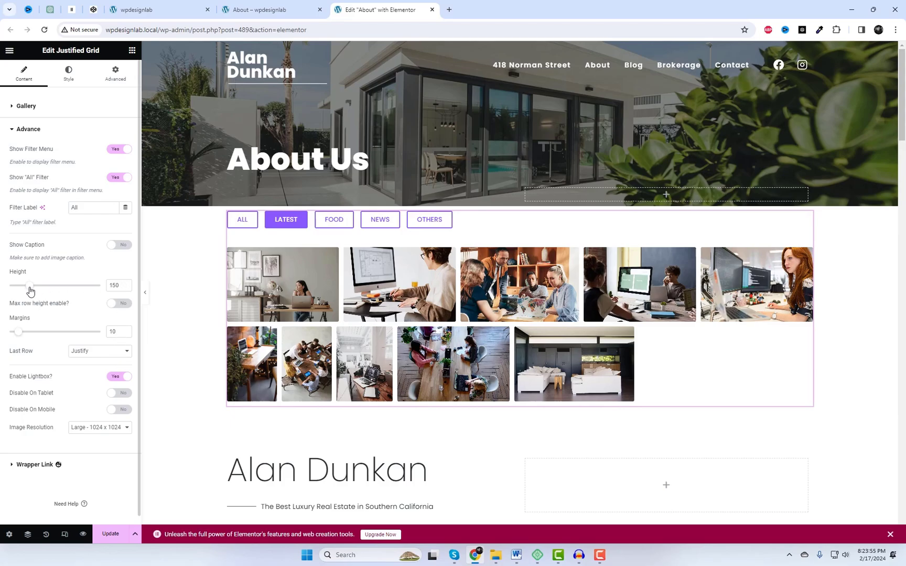
pyautogui.moveTo(29, 285); pyautogui.dragTo(39, 284)
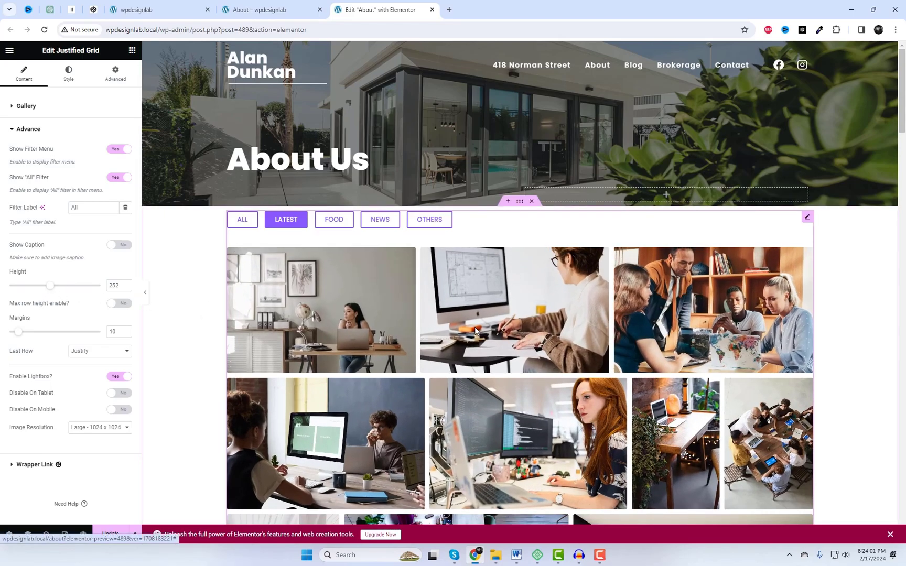
pyautogui.moveTo(50, 285); pyautogui.dragTo(46, 286)
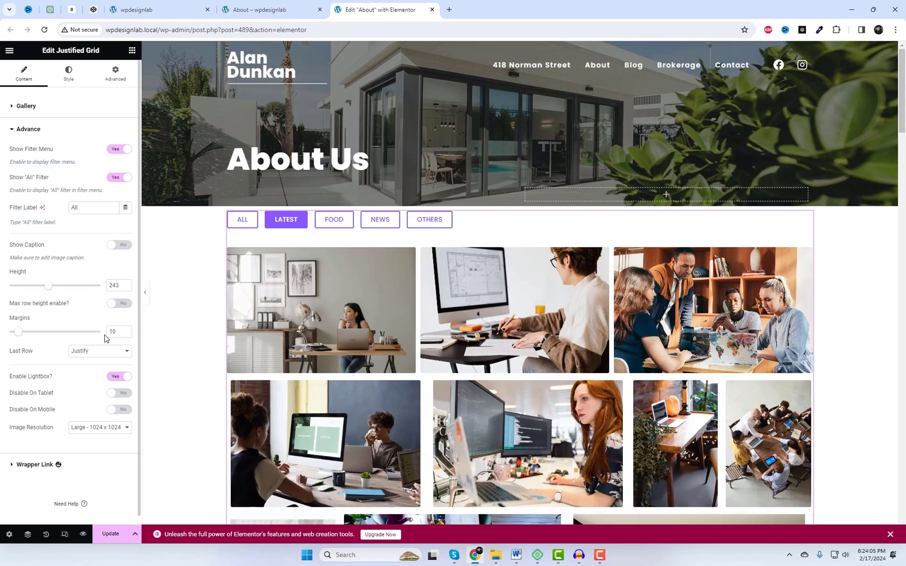
pyautogui.moveTo(18, 332); pyautogui.dragTo(10, 332)
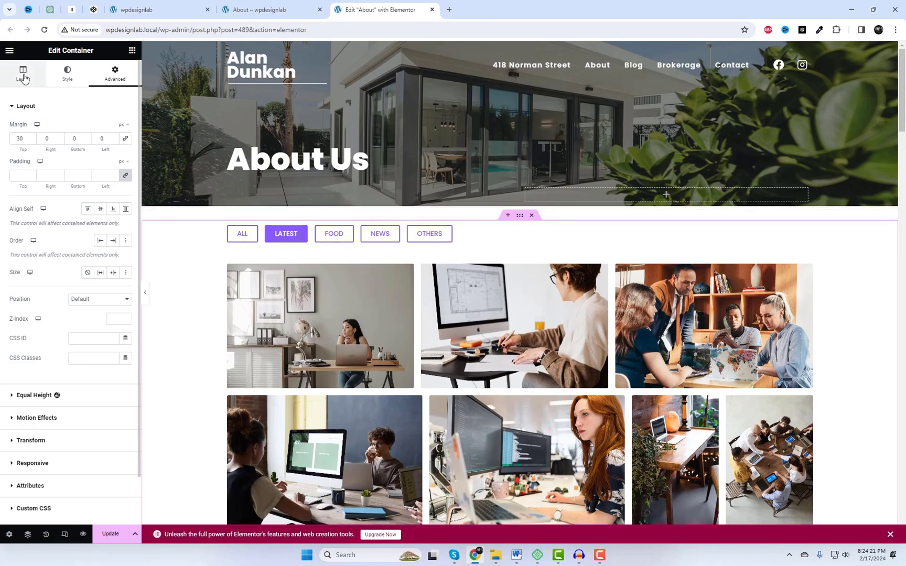
pyautogui.click(23, 74)
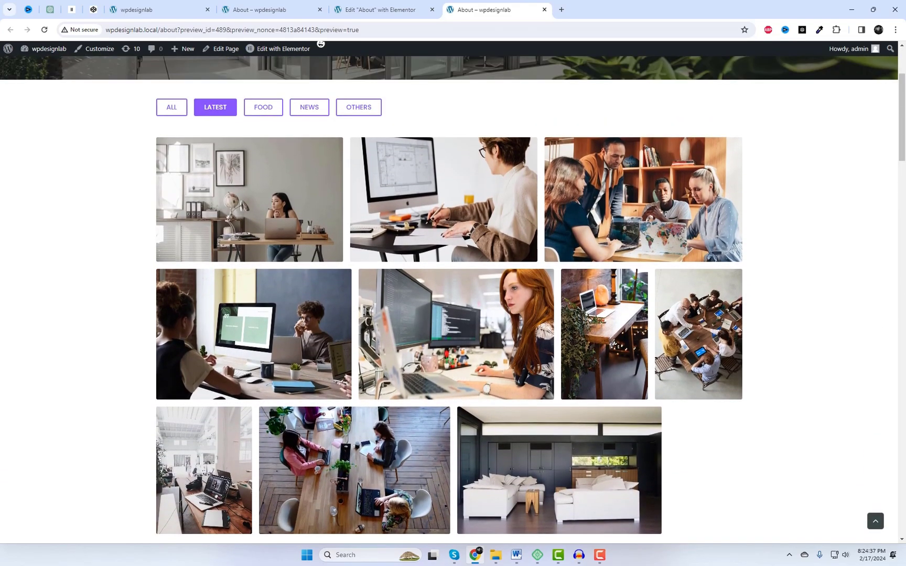
pyautogui.scroll(-3)
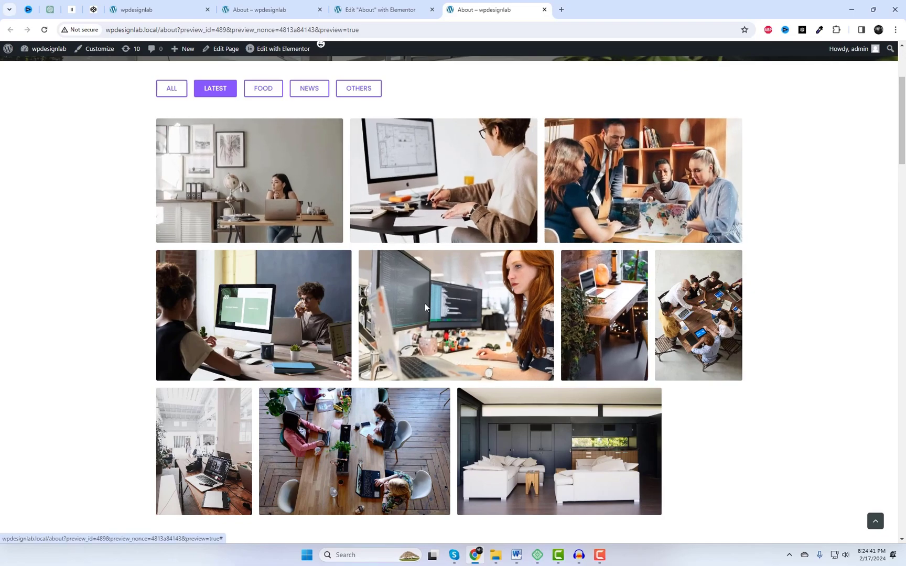
pyautogui.click(262, 89)
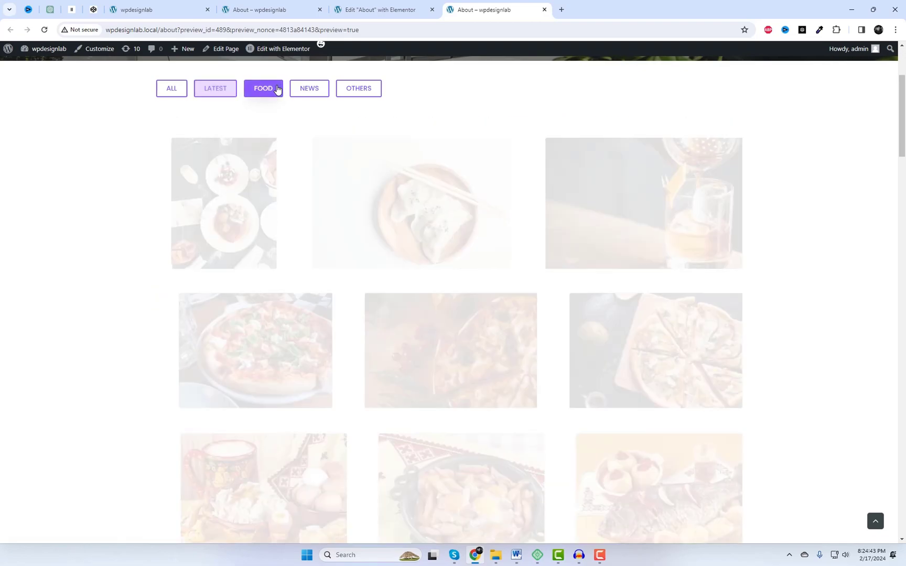
pyautogui.click(308, 88)
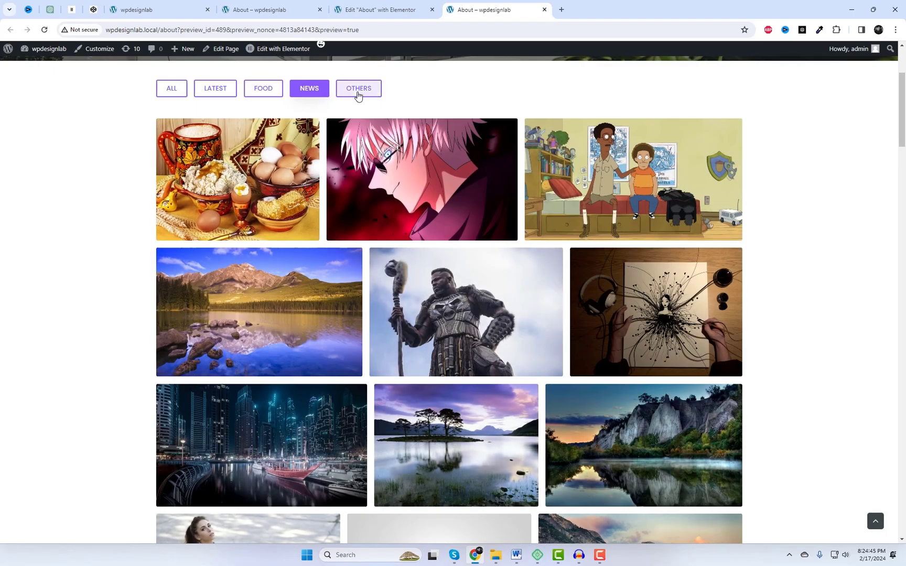
pyautogui.click(171, 89)
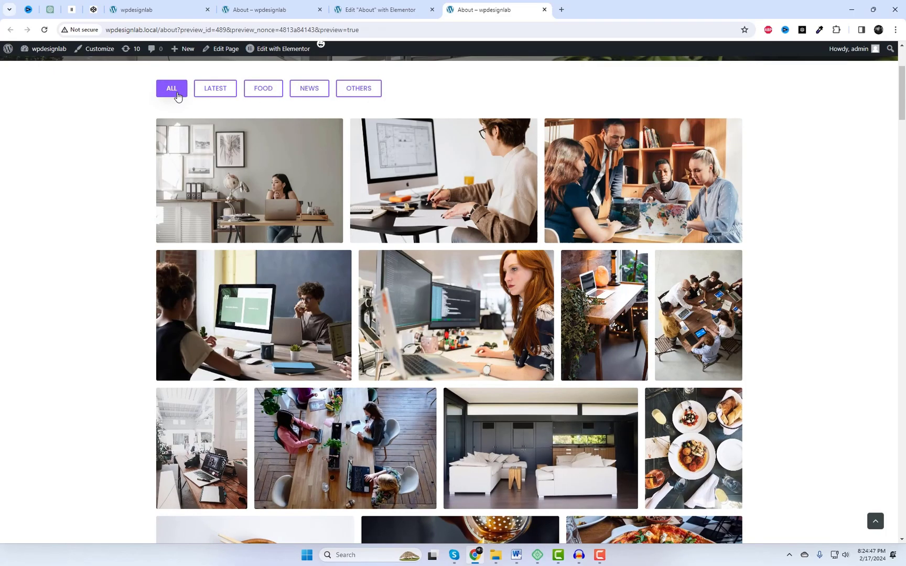
pyautogui.scroll(-3)
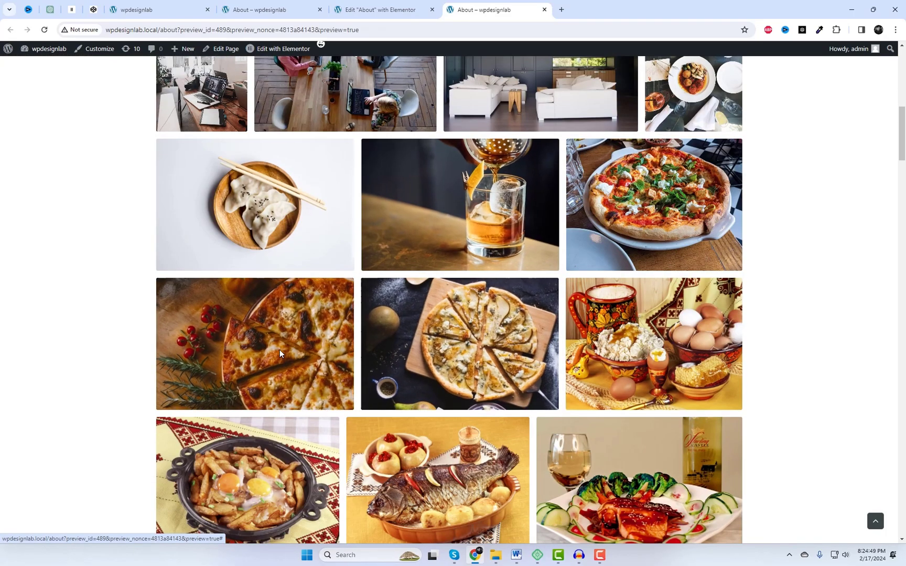
pyautogui.click(254, 343)
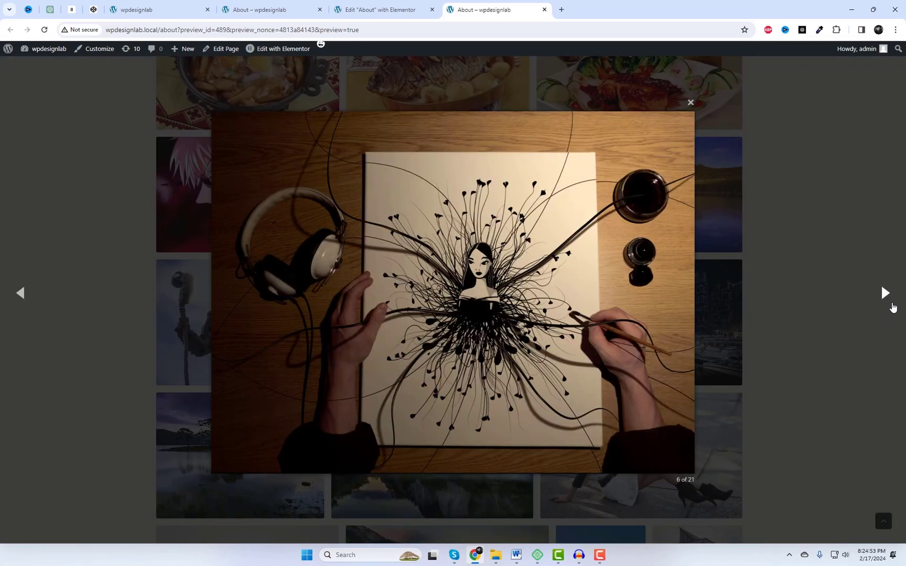
pyautogui.click(689, 102)
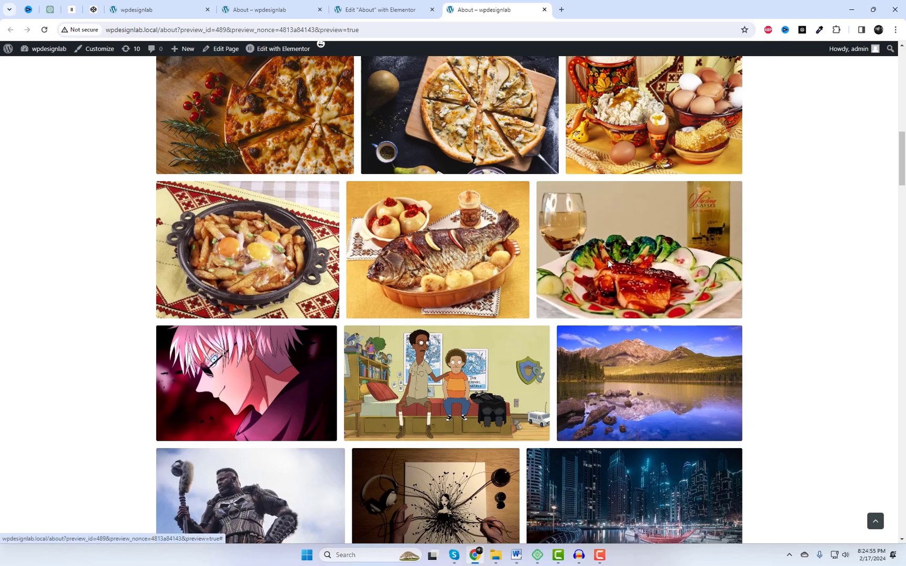
pyautogui.click(639, 250)
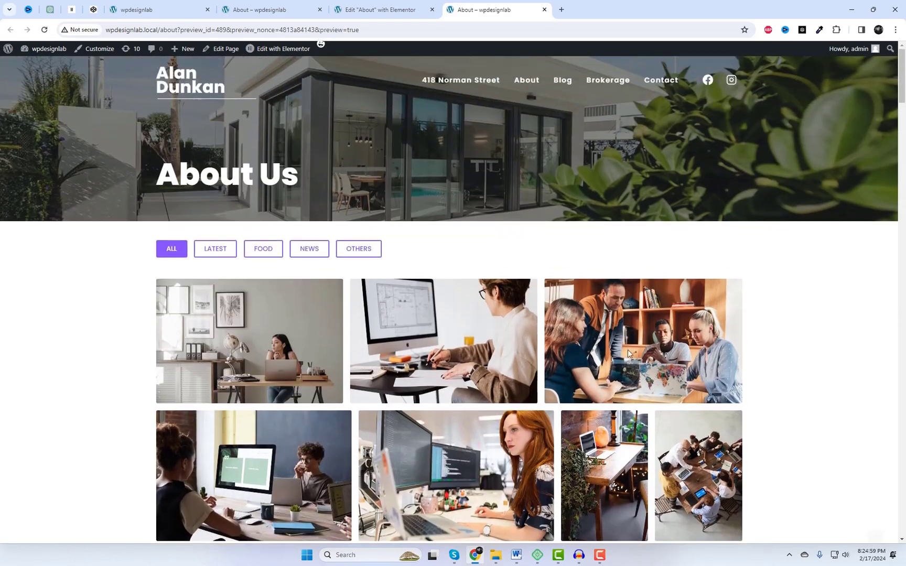
pyautogui.click(262, 248)
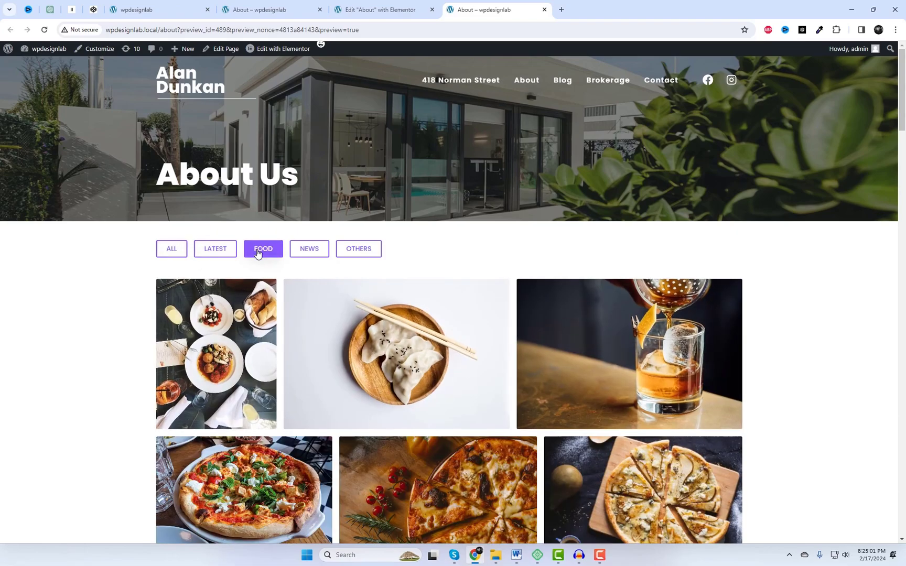
pyautogui.click(308, 249)
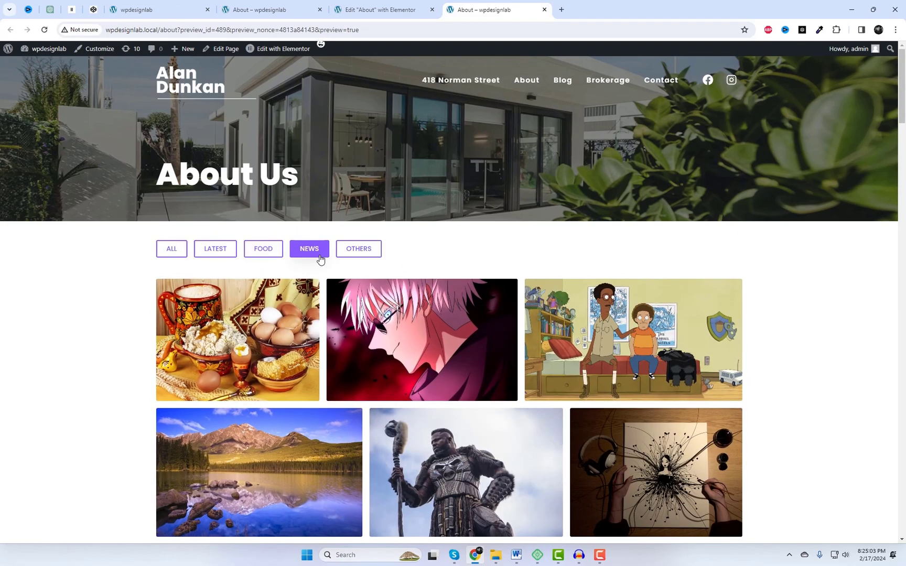
pyautogui.click(358, 249)
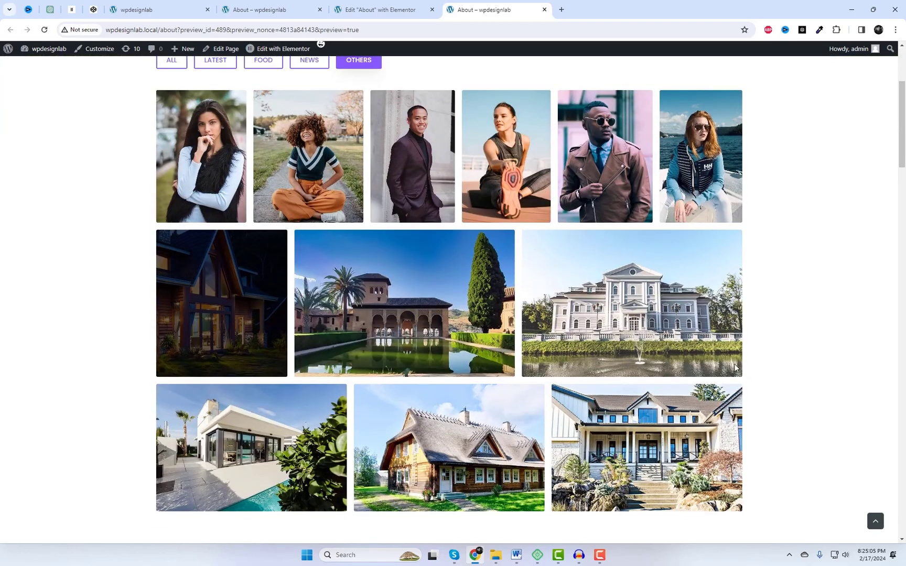
pyautogui.click(412, 155)
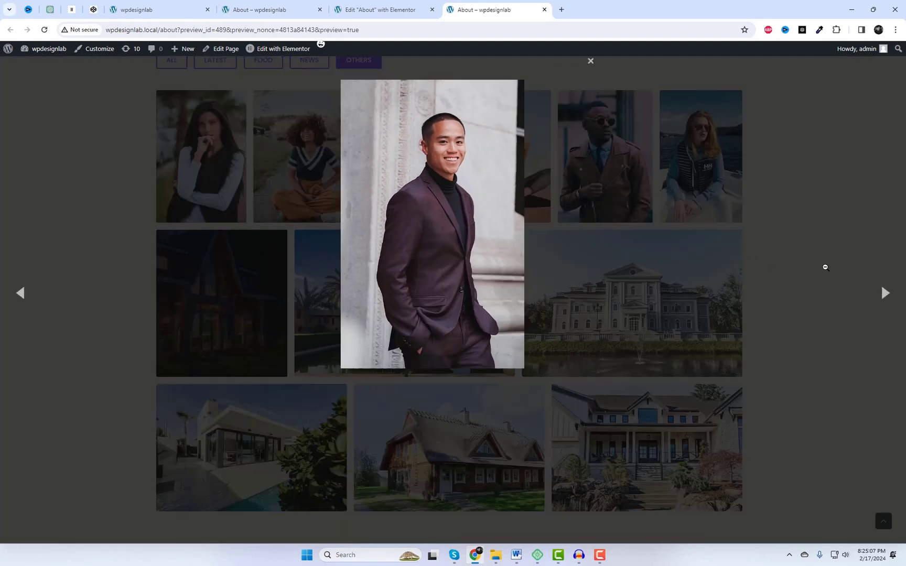
pyautogui.click(589, 60)
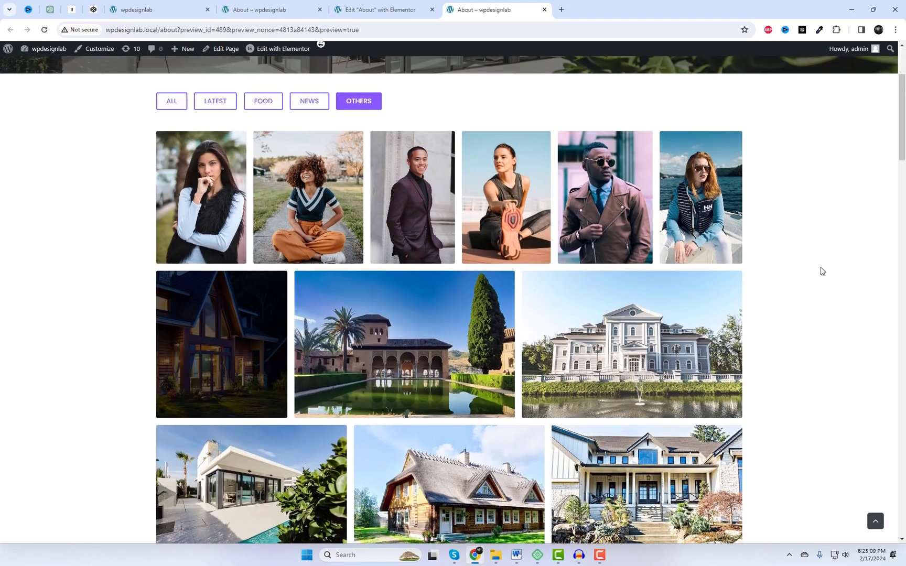
pyautogui.click(216, 100)
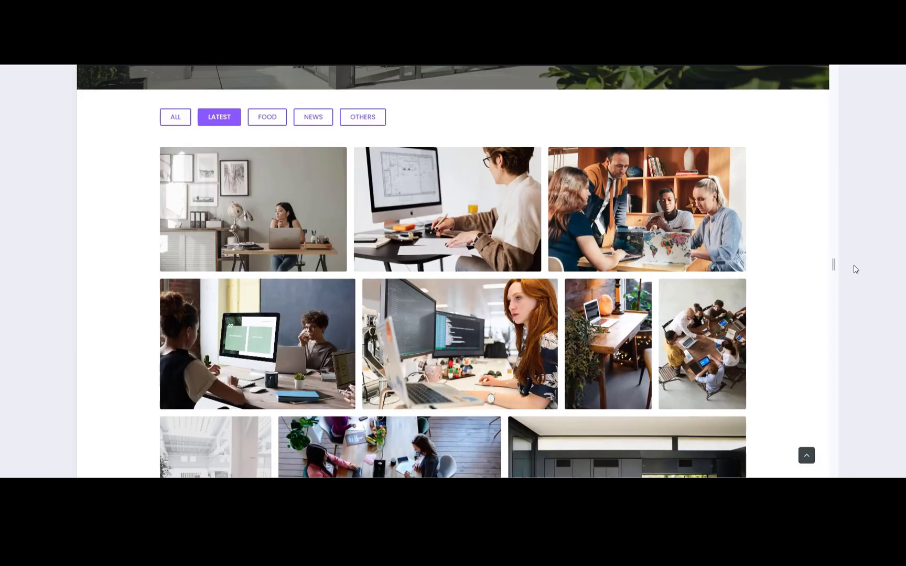
# Narrow the browser to a mobile width and scroll through the gallery layout
pyautogui.moveTo(833, 268); pyautogui.dragTo(804, 273)
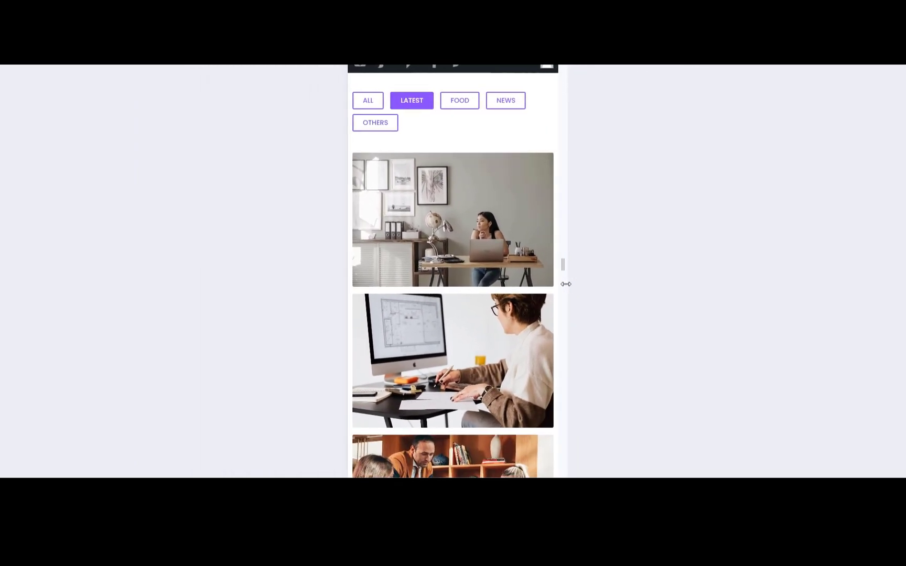
pyautogui.scroll(-3)
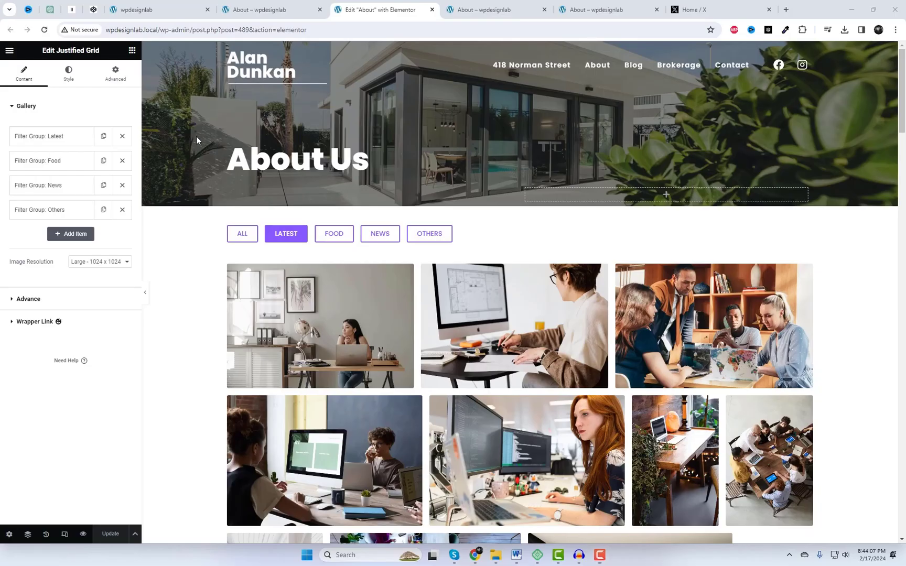
# Style filter buttons with dark red text, pale pink background and solid border, then preview
pyautogui.click(69, 73)
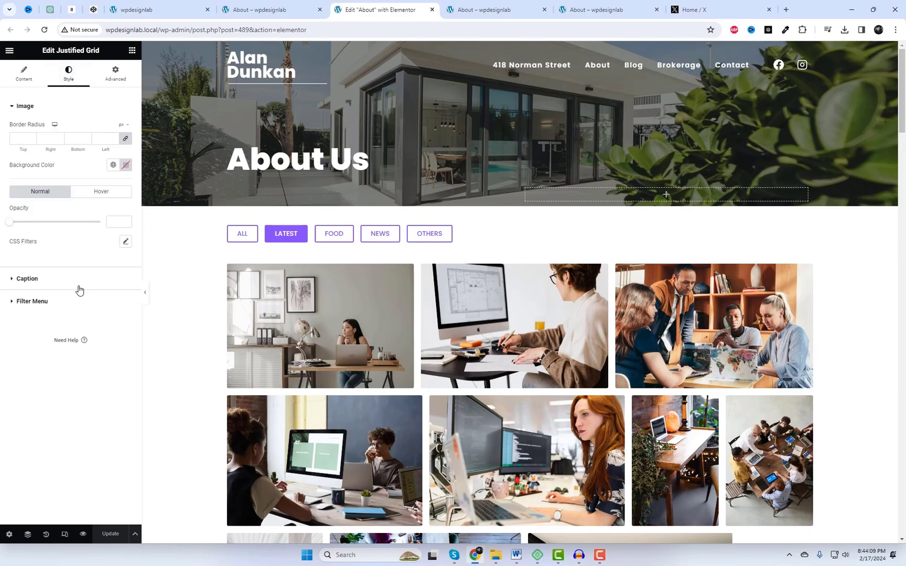
pyautogui.moveTo(62, 306)
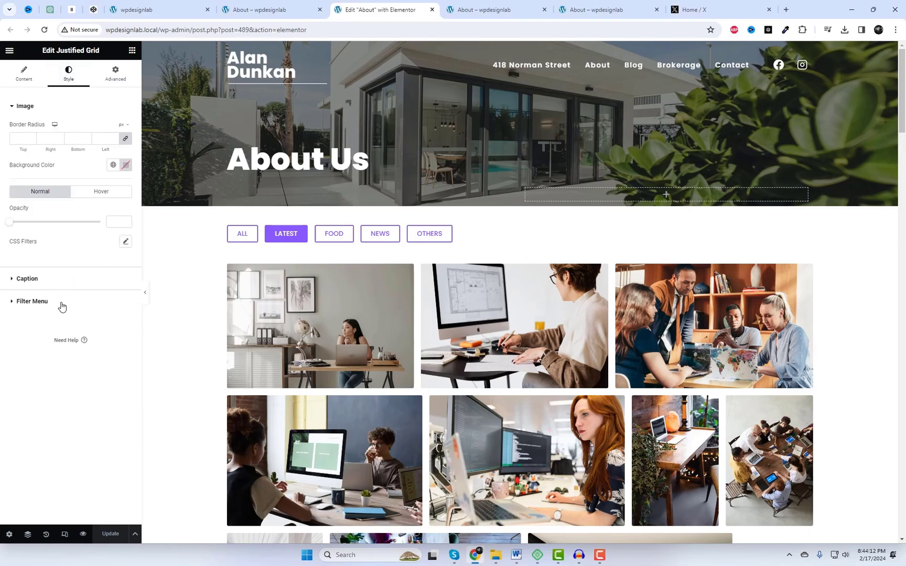
pyautogui.click(32, 301)
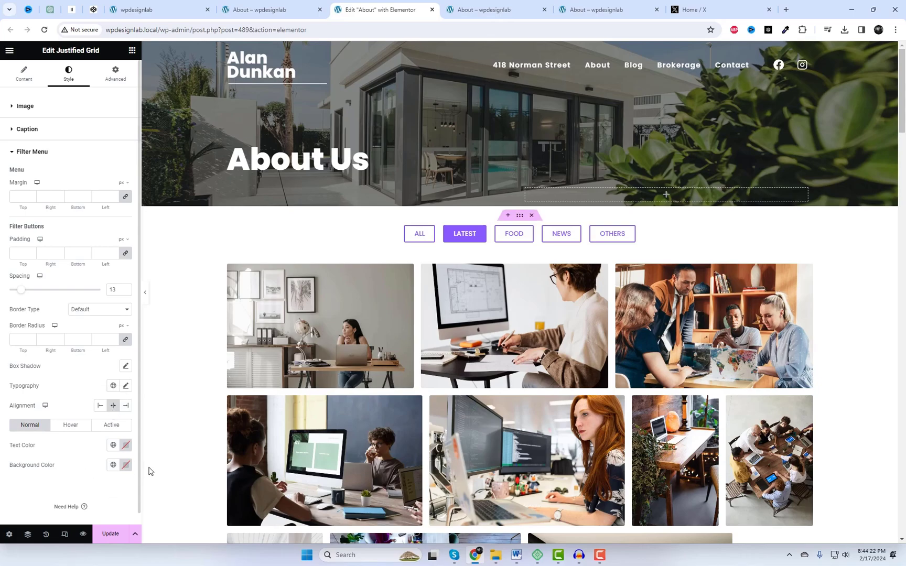
pyautogui.click(113, 445)
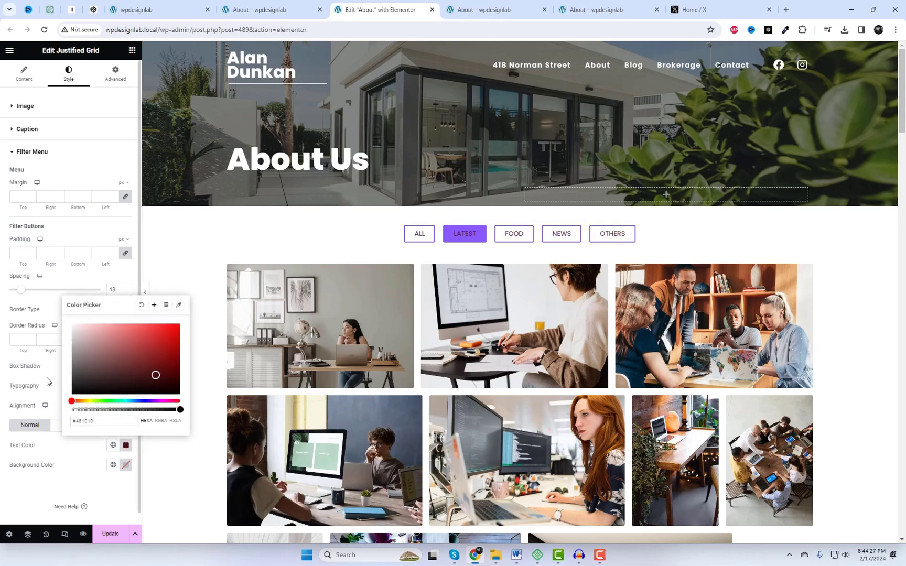
pyautogui.moveTo(154, 375); pyautogui.dragTo(137, 400)
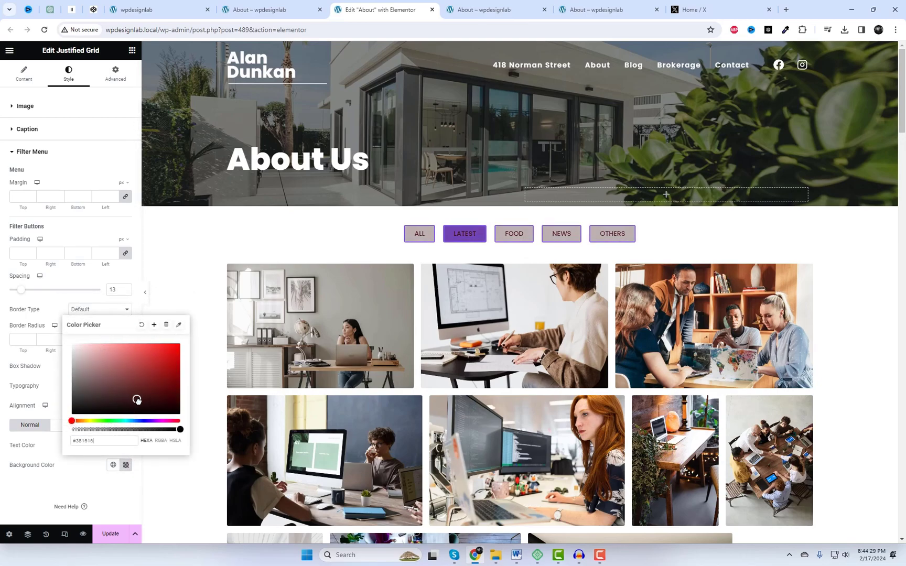
pyautogui.moveTo(137, 400); pyautogui.dragTo(90, 350)
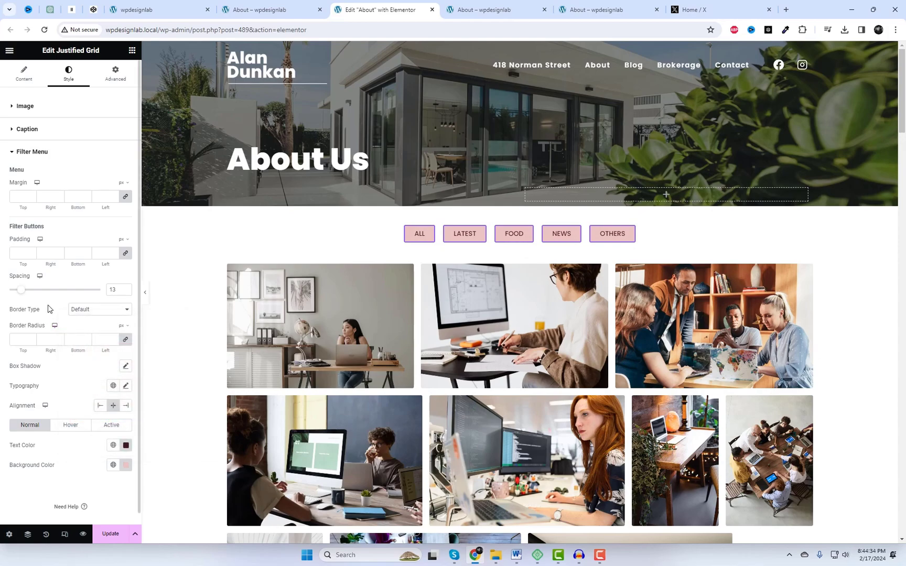
pyautogui.click(99, 310)
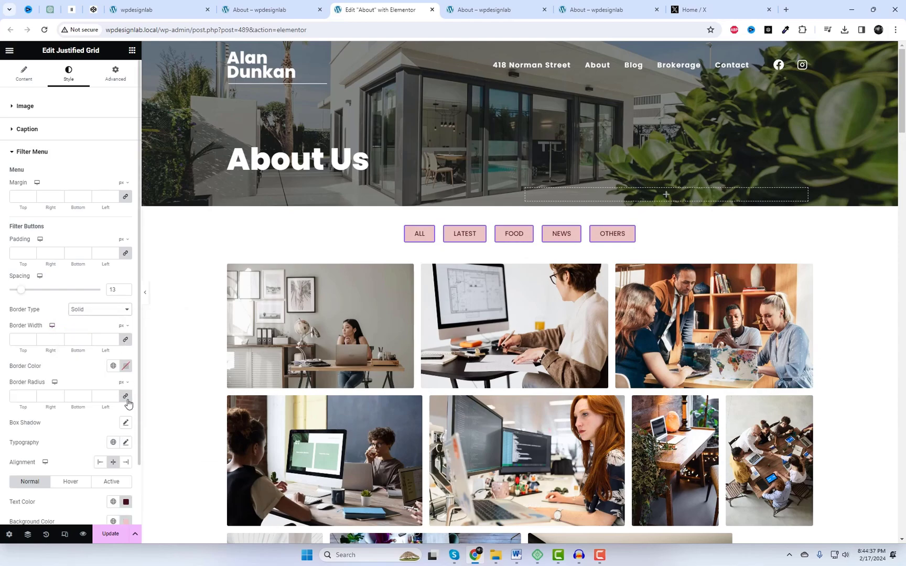
pyautogui.click(124, 366)
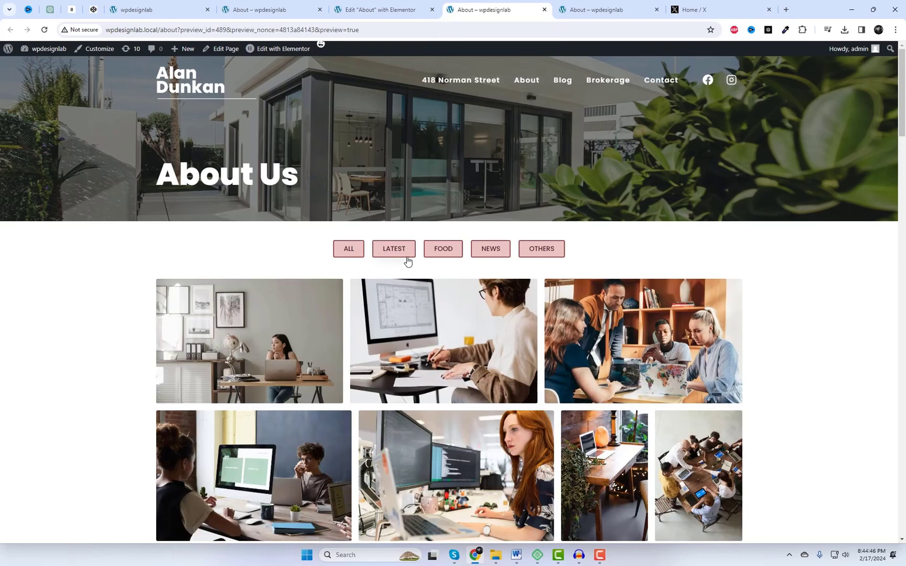
pyautogui.click(540, 249)
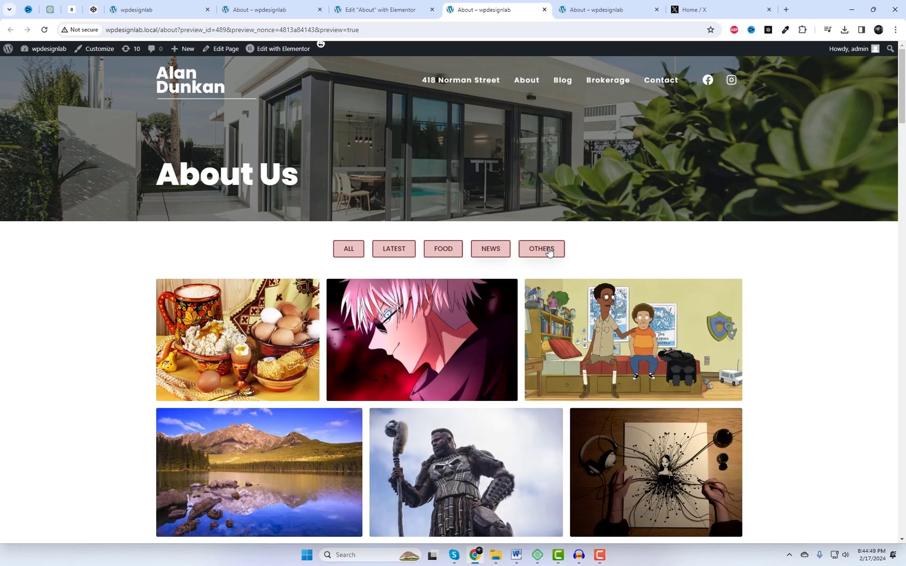
pyautogui.click(541, 248)
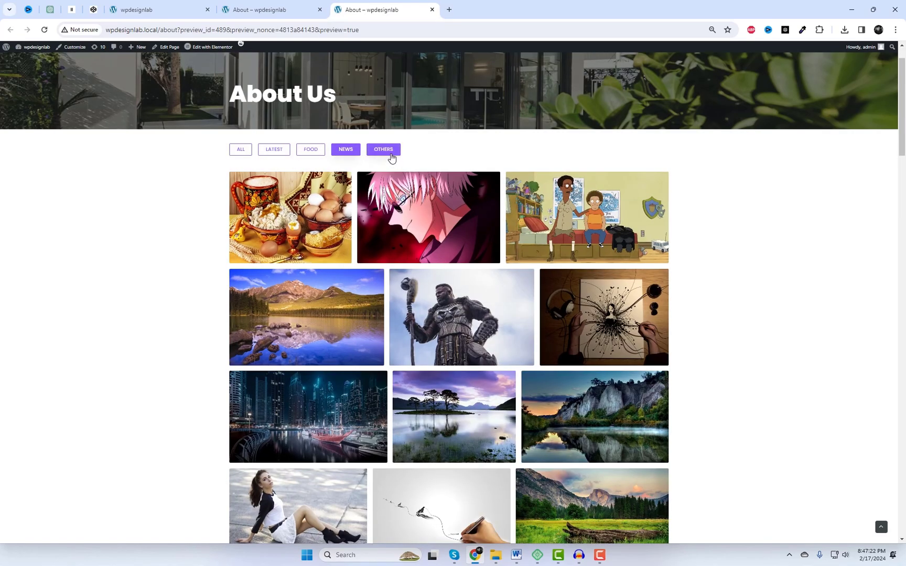
pyautogui.click(345, 149)
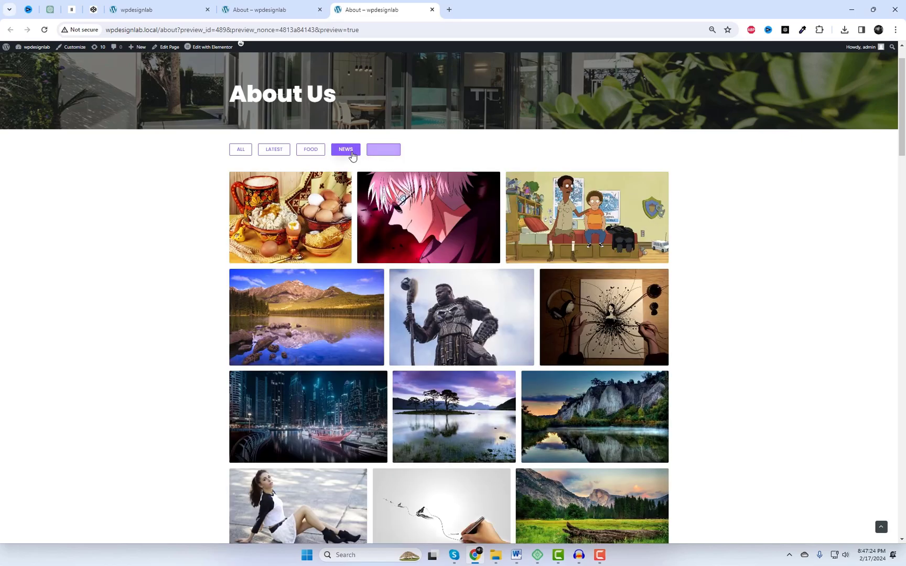
pyautogui.click(310, 149)
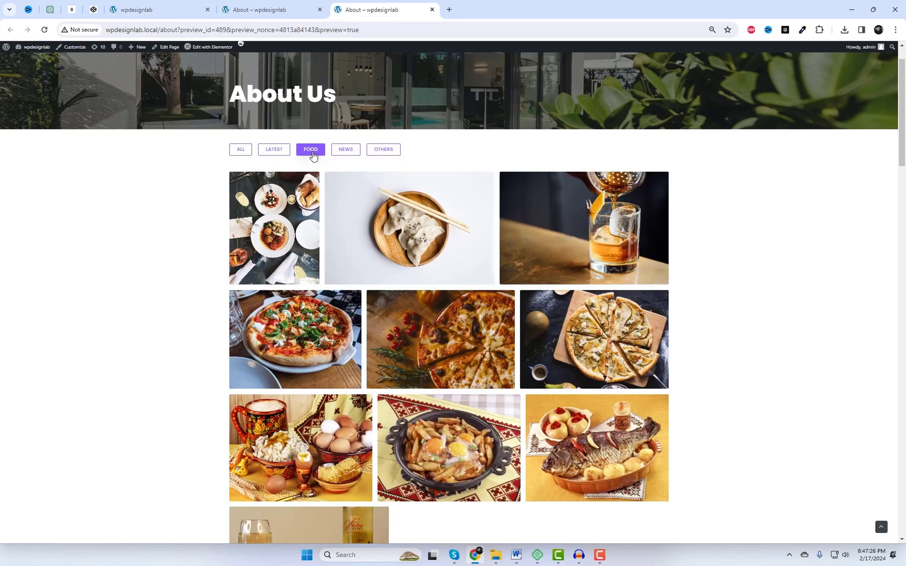
pyautogui.click(273, 149)
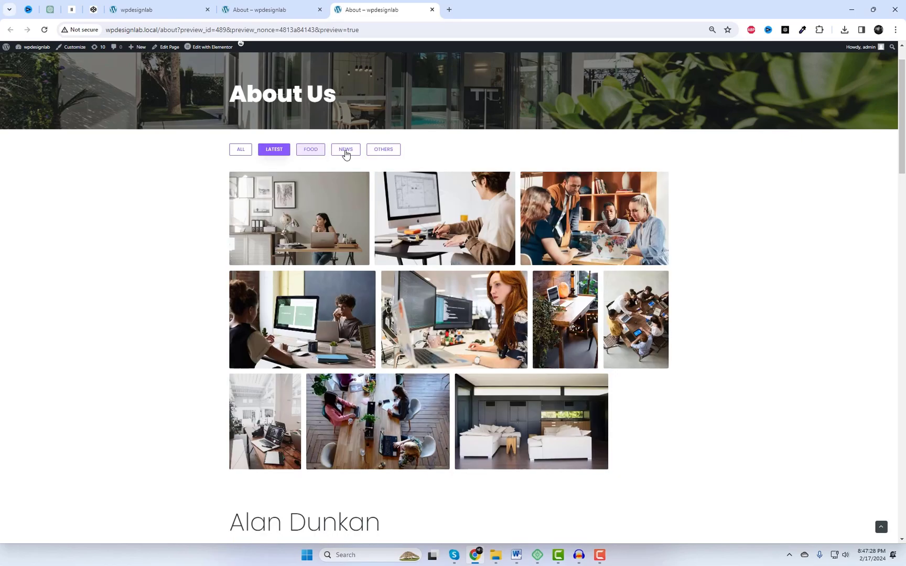
pyautogui.click(382, 149)
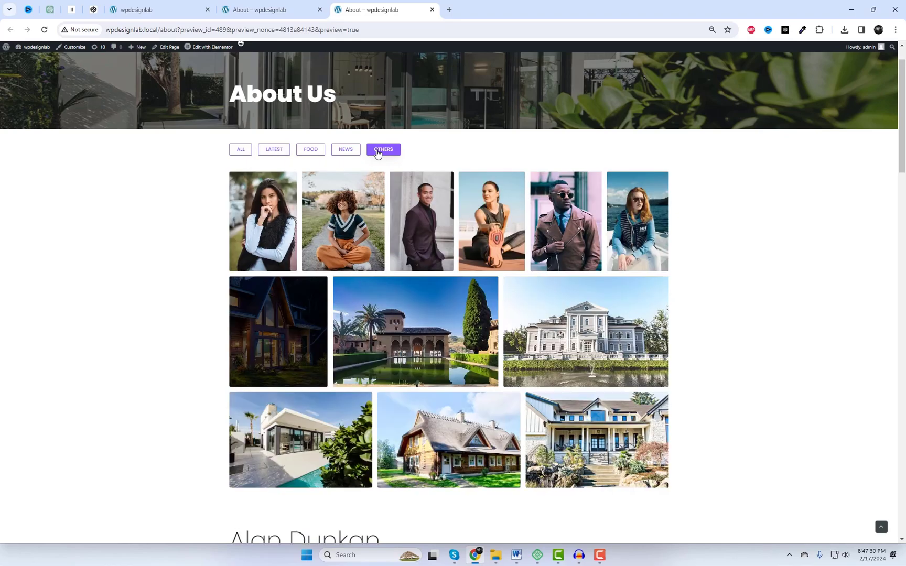
pyautogui.click(491, 221)
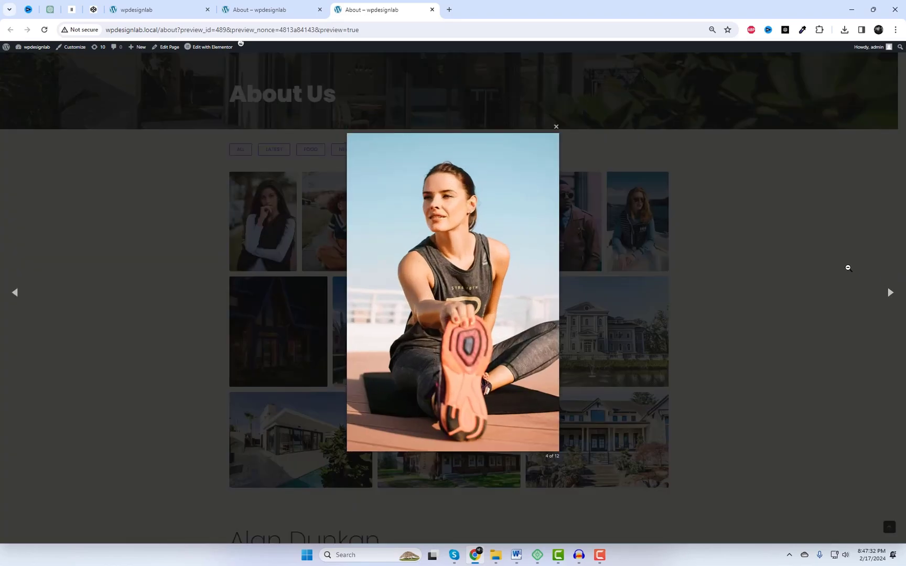
pyautogui.click(555, 126)
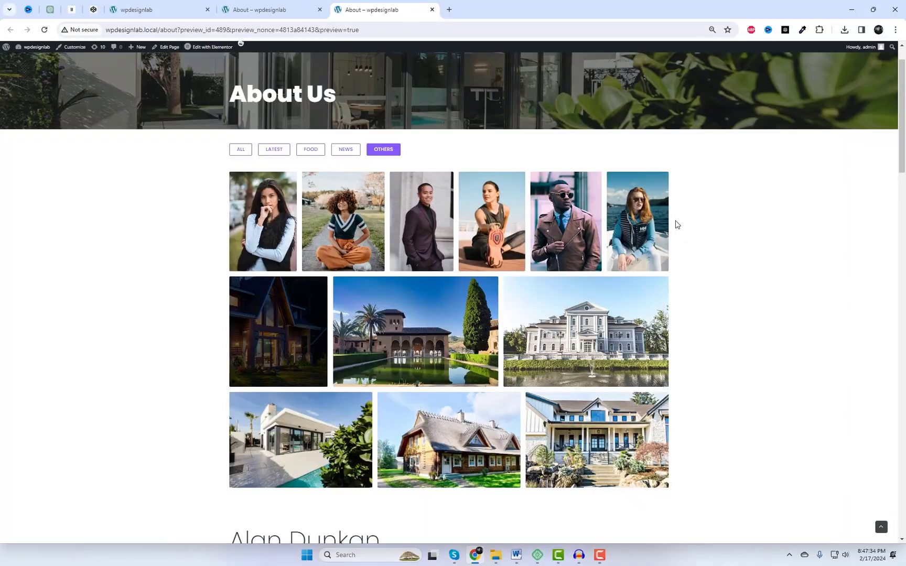